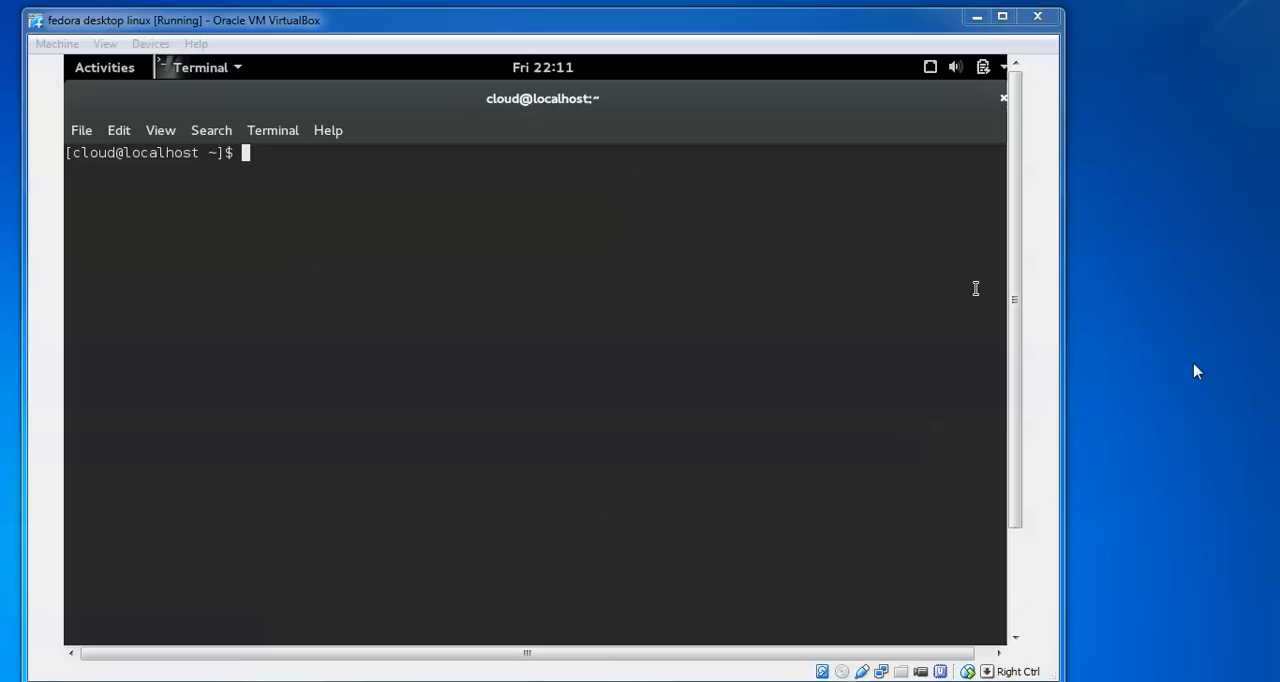
# - Switch to the root user with su and the root password
pyautogui.write('su')
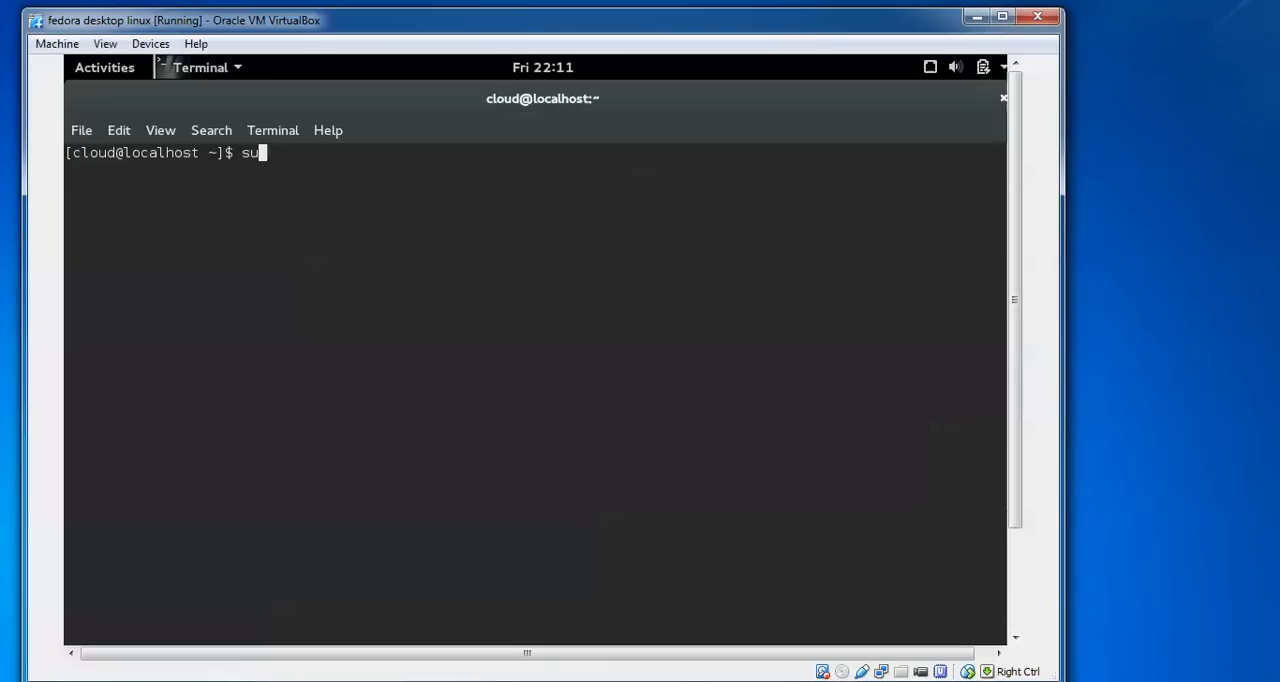
pyautogui.press('Return')
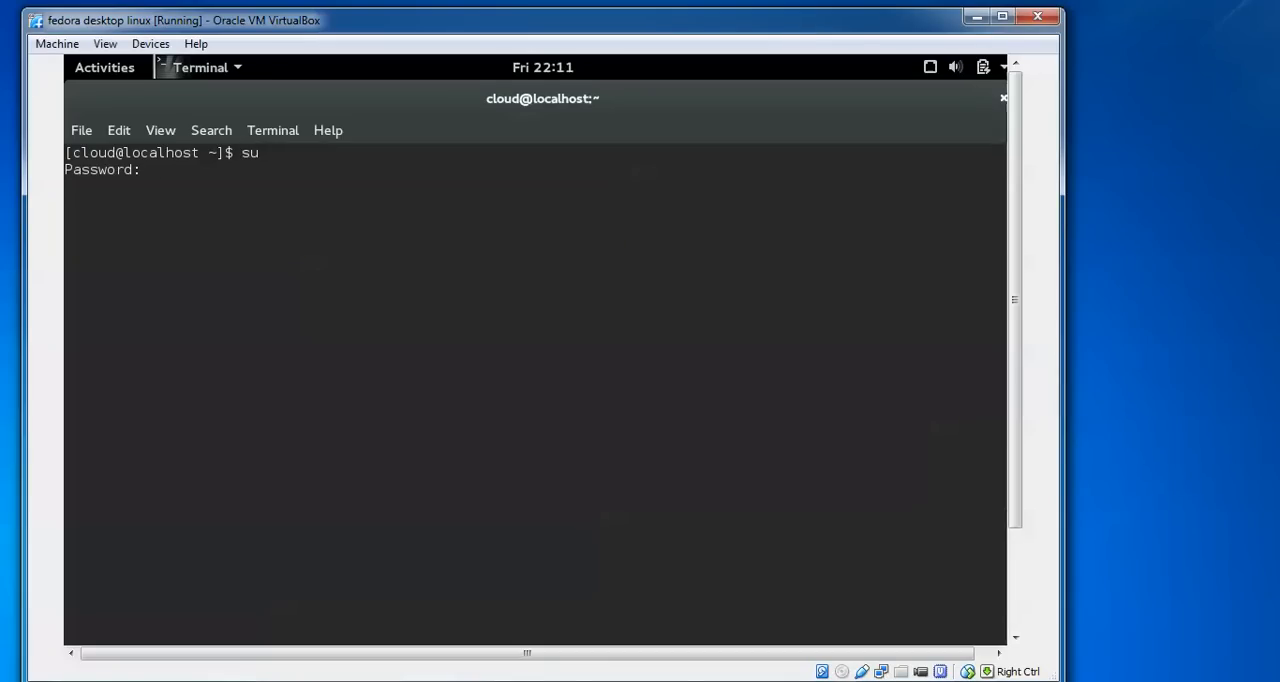
pyautogui.press('Return')
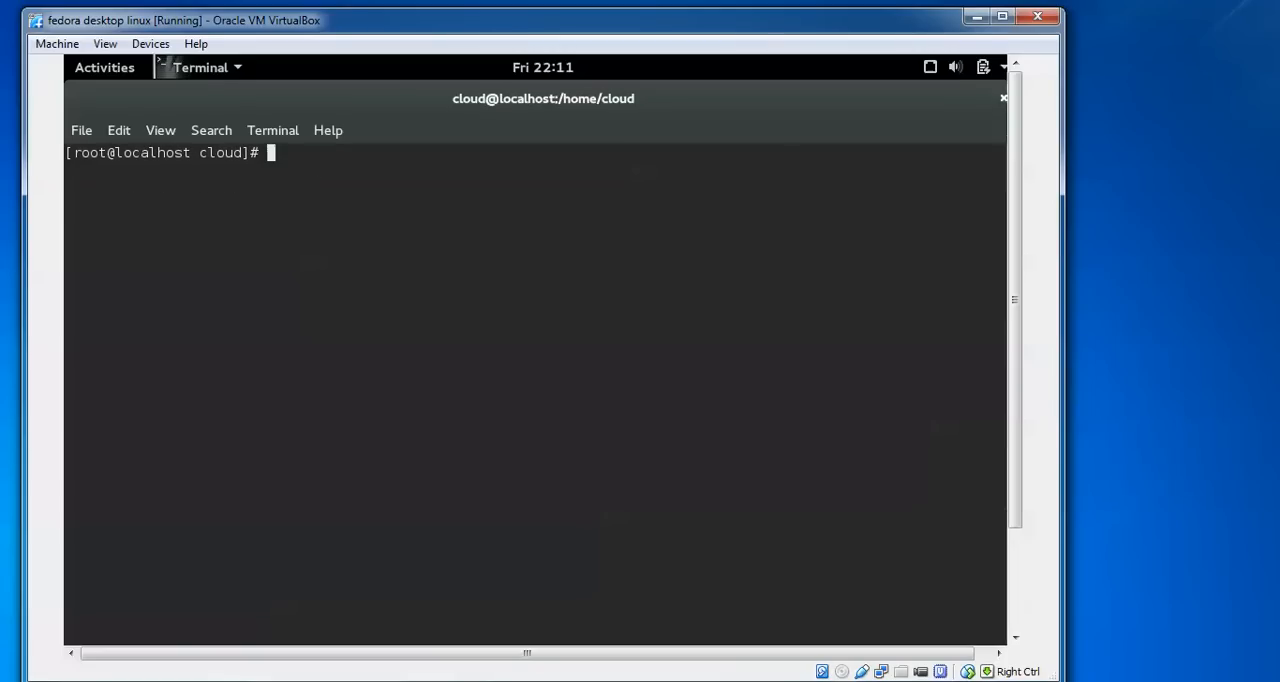
# - Enter the yum update command to update the system
pyautogui.write('y')
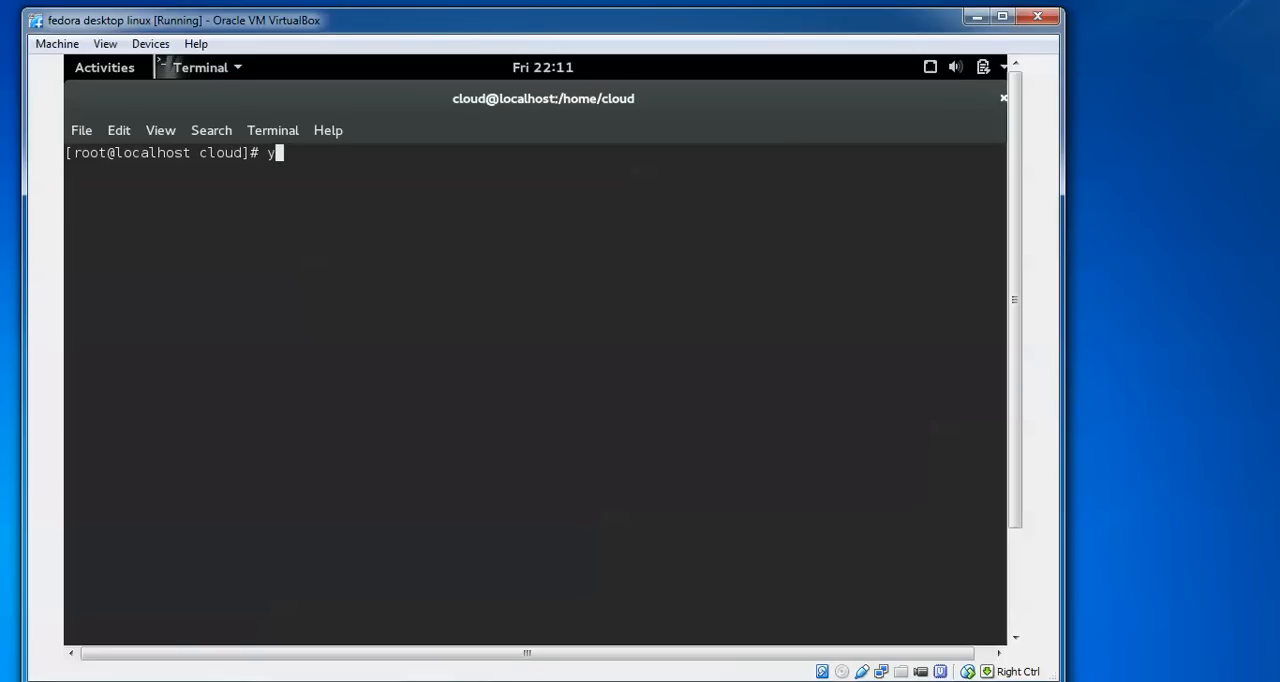
pyautogui.write('um upda')
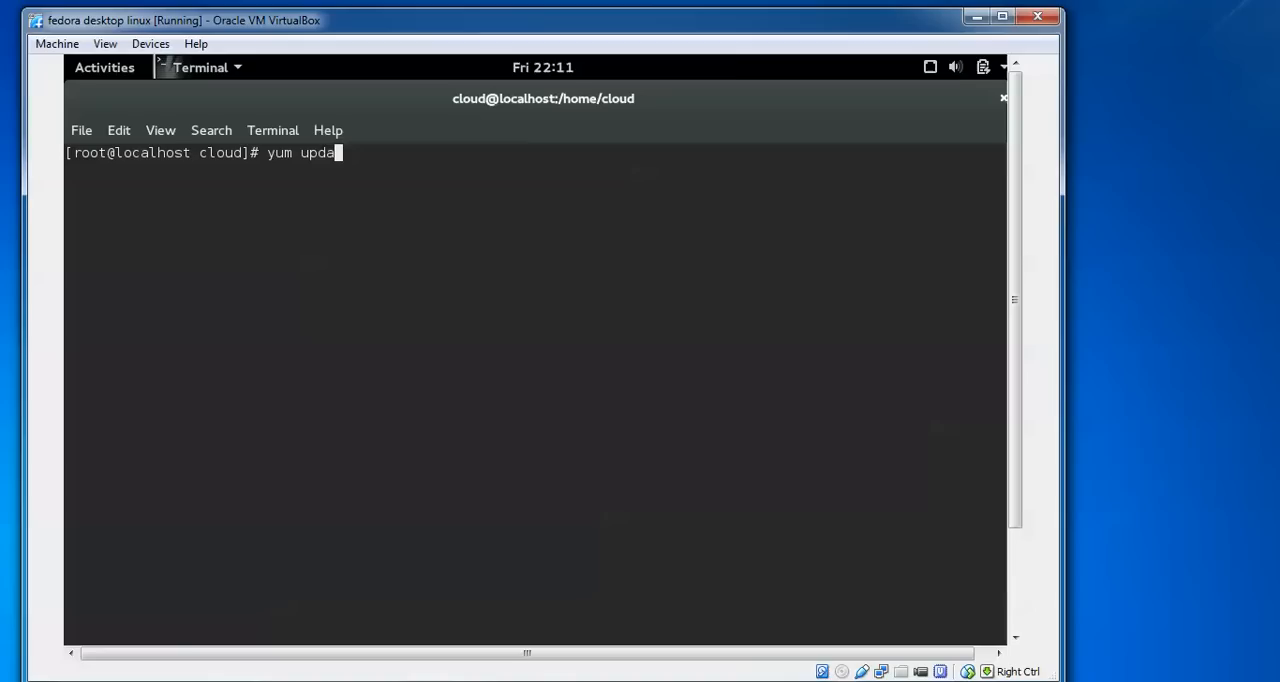
pyautogui.write('te')
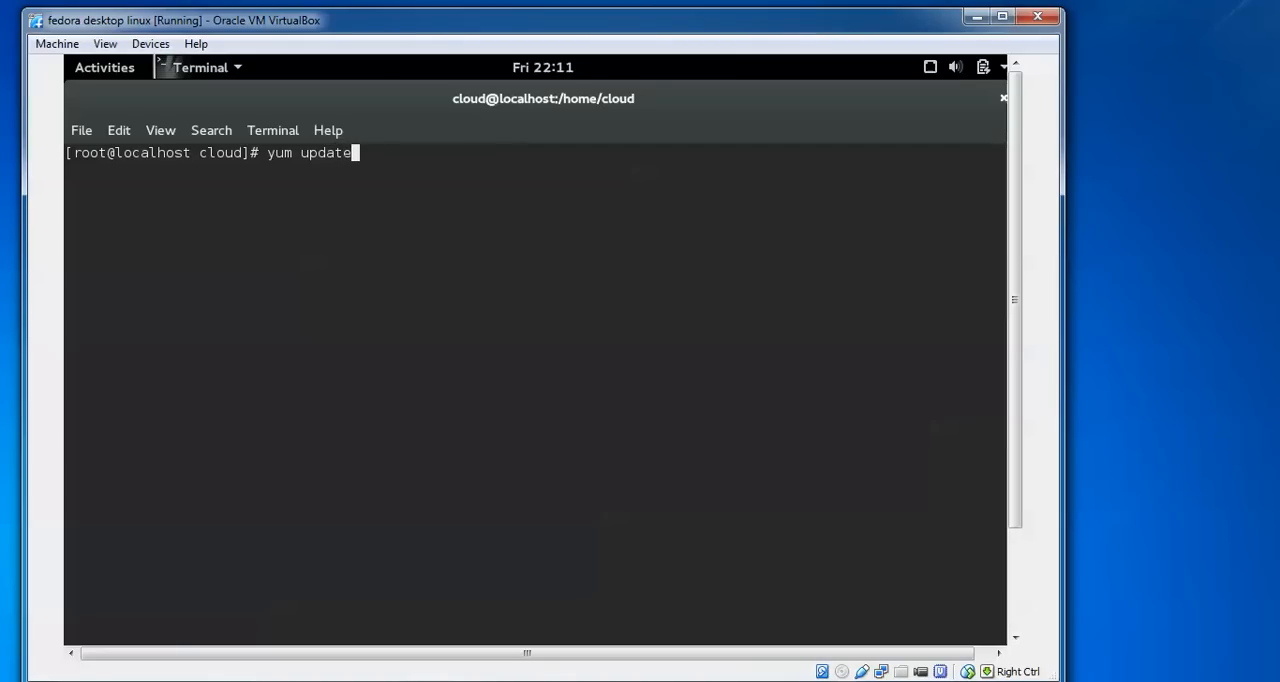
pyautogui.press('BackSpace')
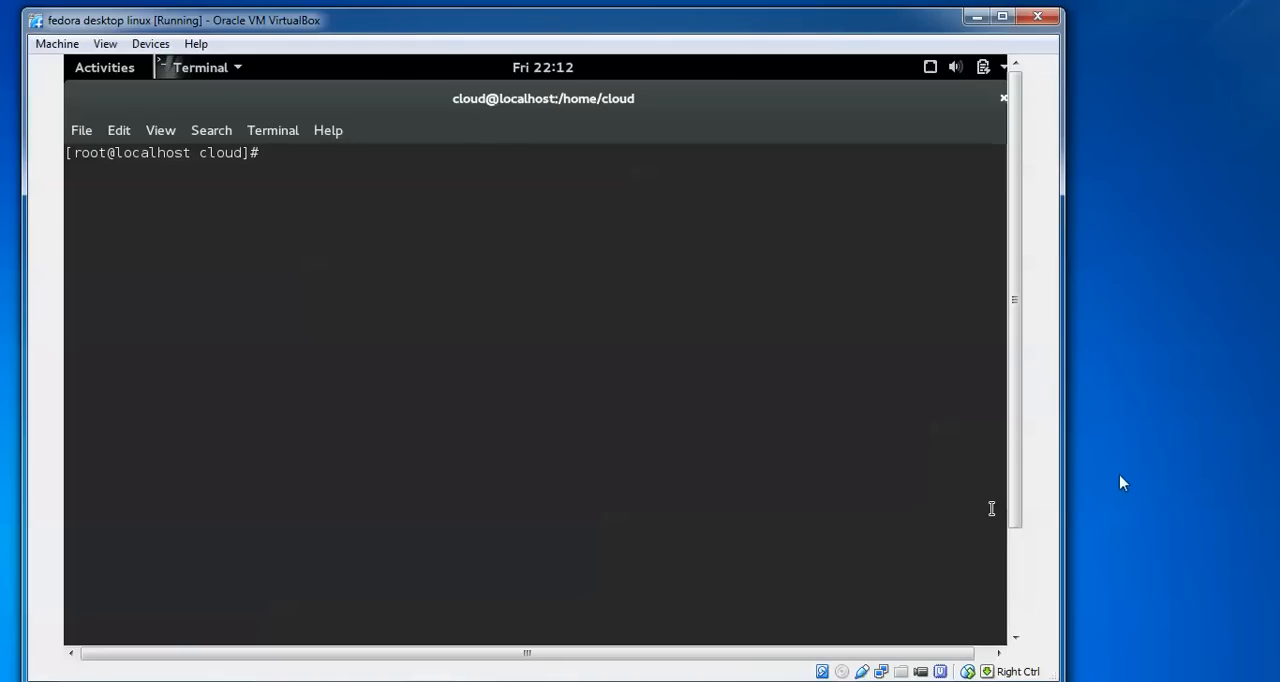
# - Install the EPEL and Nux Dextop release RPMs via yum localinstall, confirming each prompt
pyautogui.write('yum localinstall http://dl.fedoraproject.org/pub/epel/7/x86_64/e/epel-release-7-5.noarch.rpm')
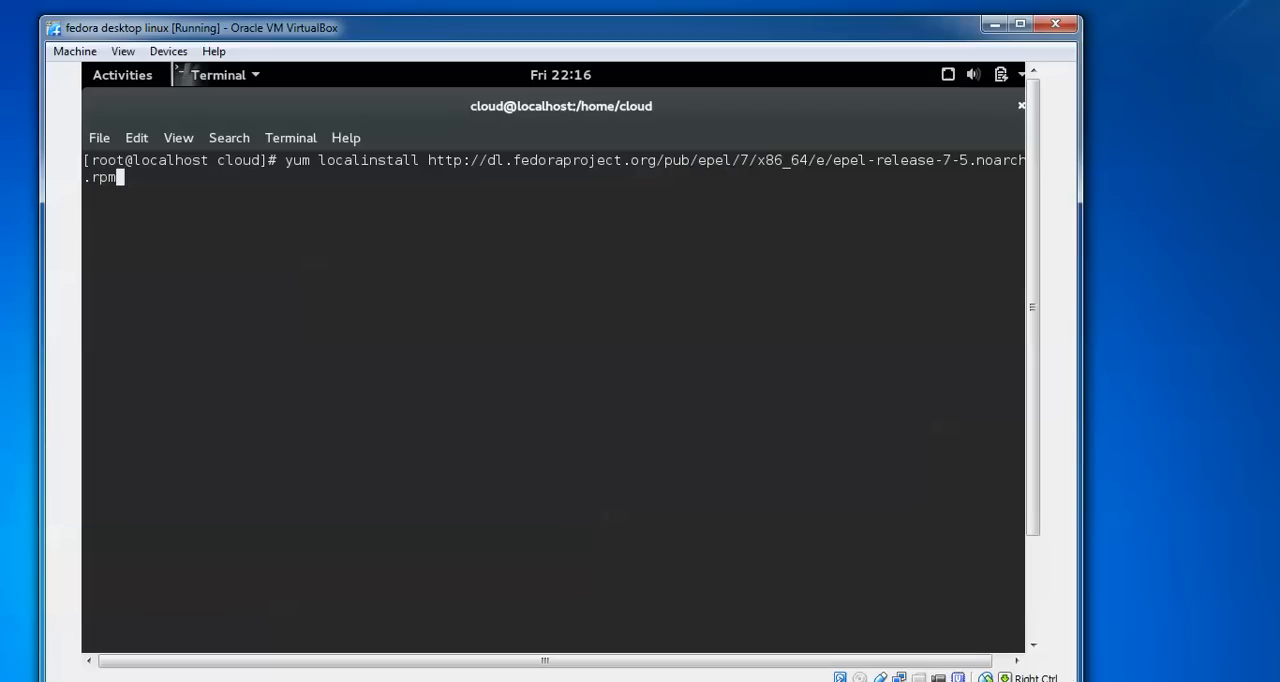
pyautogui.press('Return')
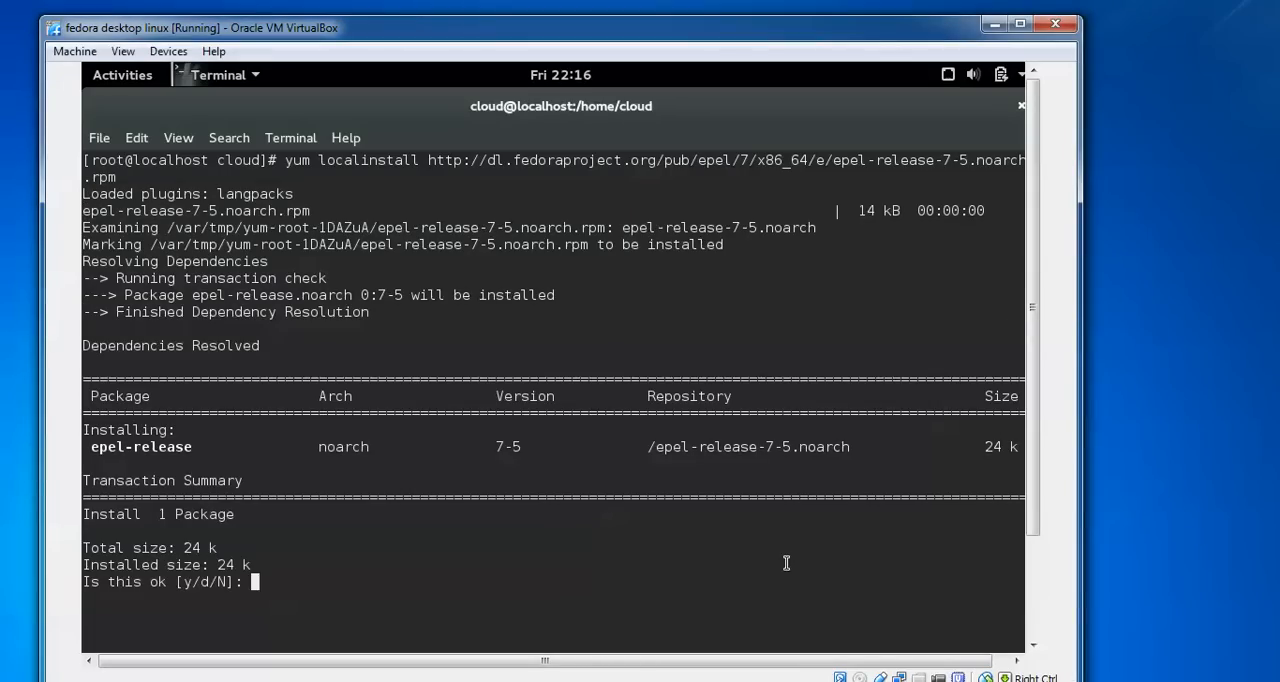
pyautogui.write('y')
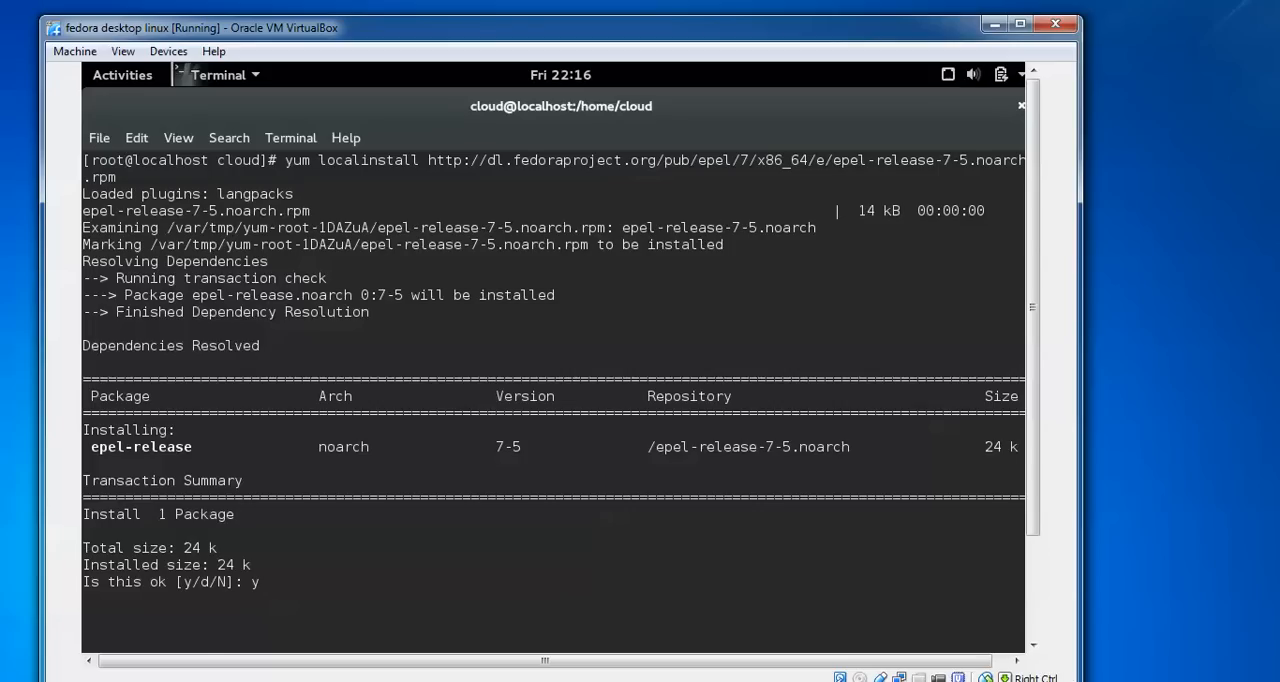
pyautogui.press('Return')
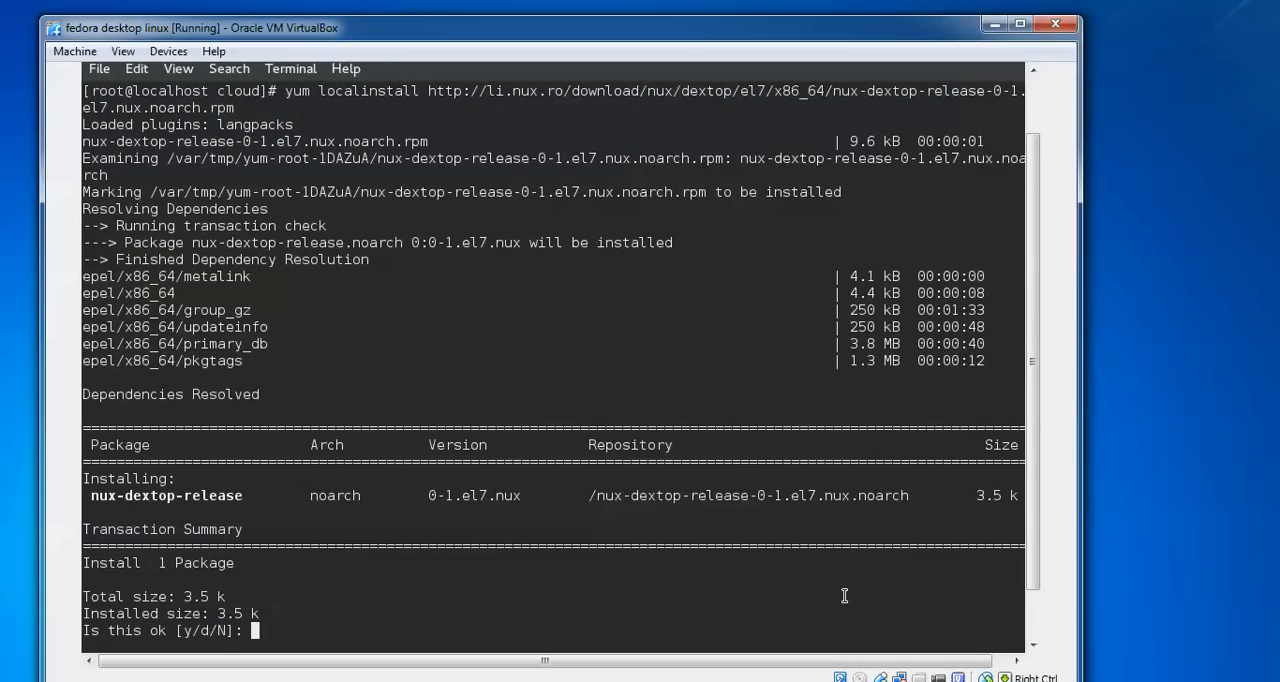
pyautogui.write('y')
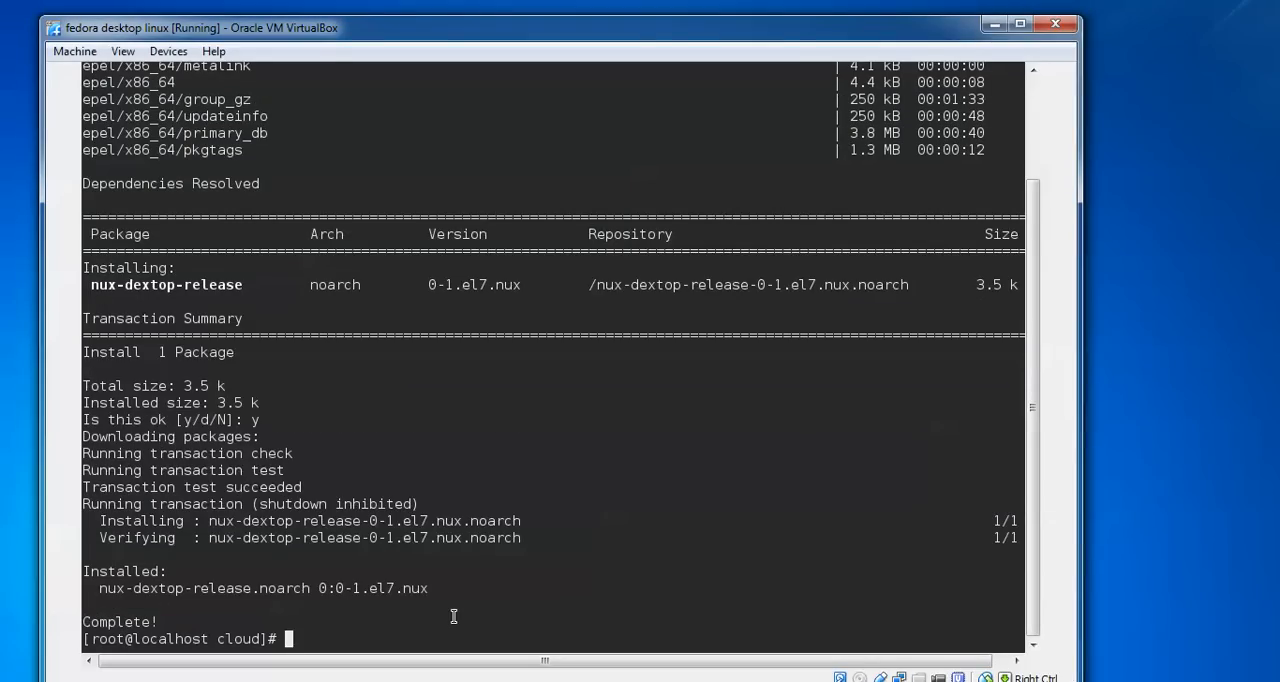
pyautogui.write('clear')
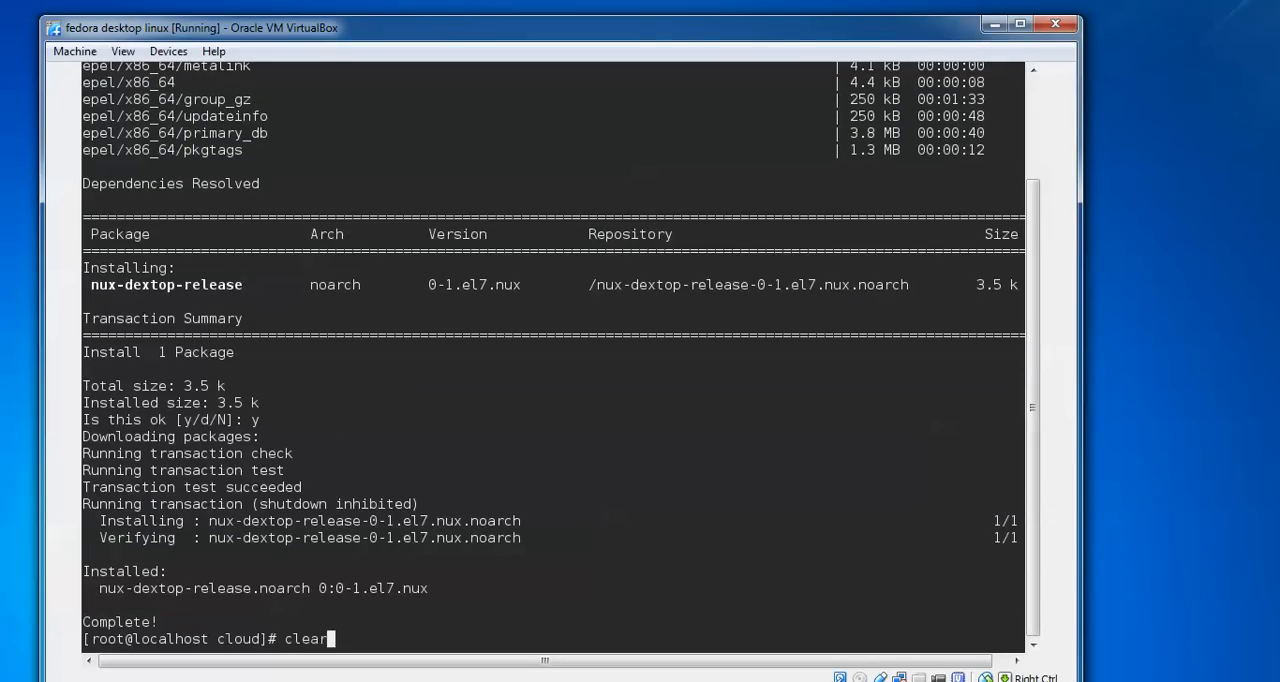
# - Clear the screen and scroll through the i686 library dependency install output
pyautogui.press('Return')
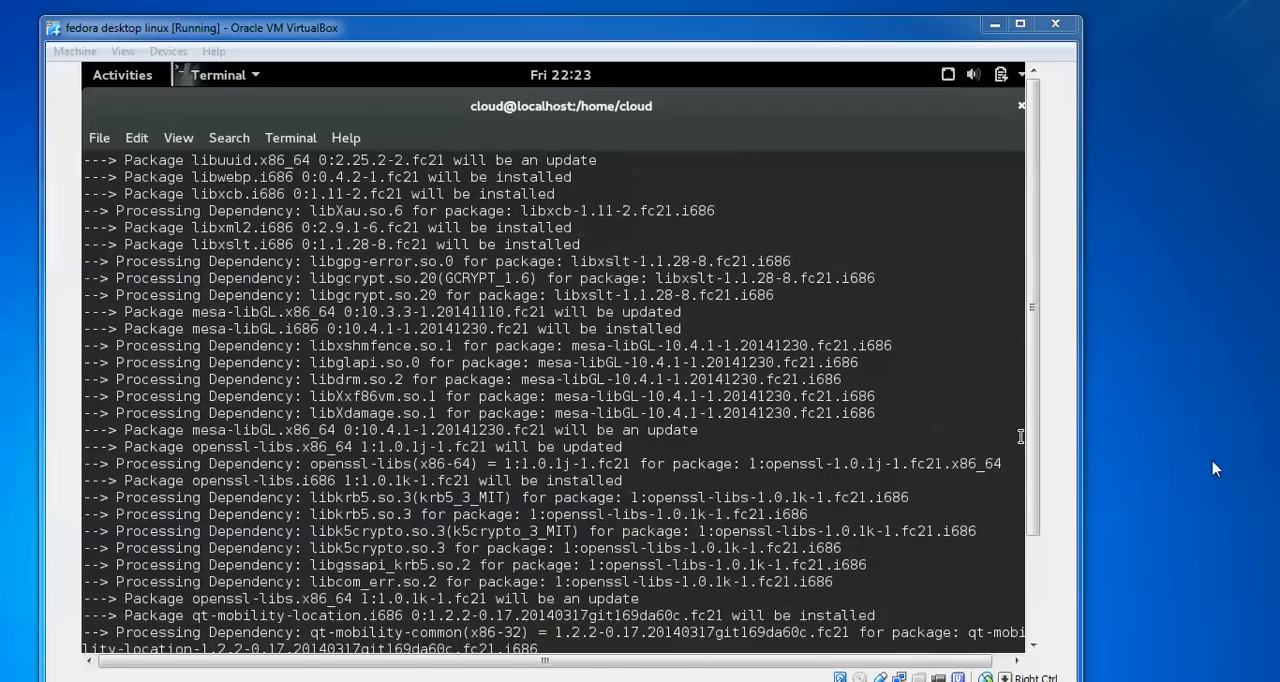
pyautogui.scroll(-3)
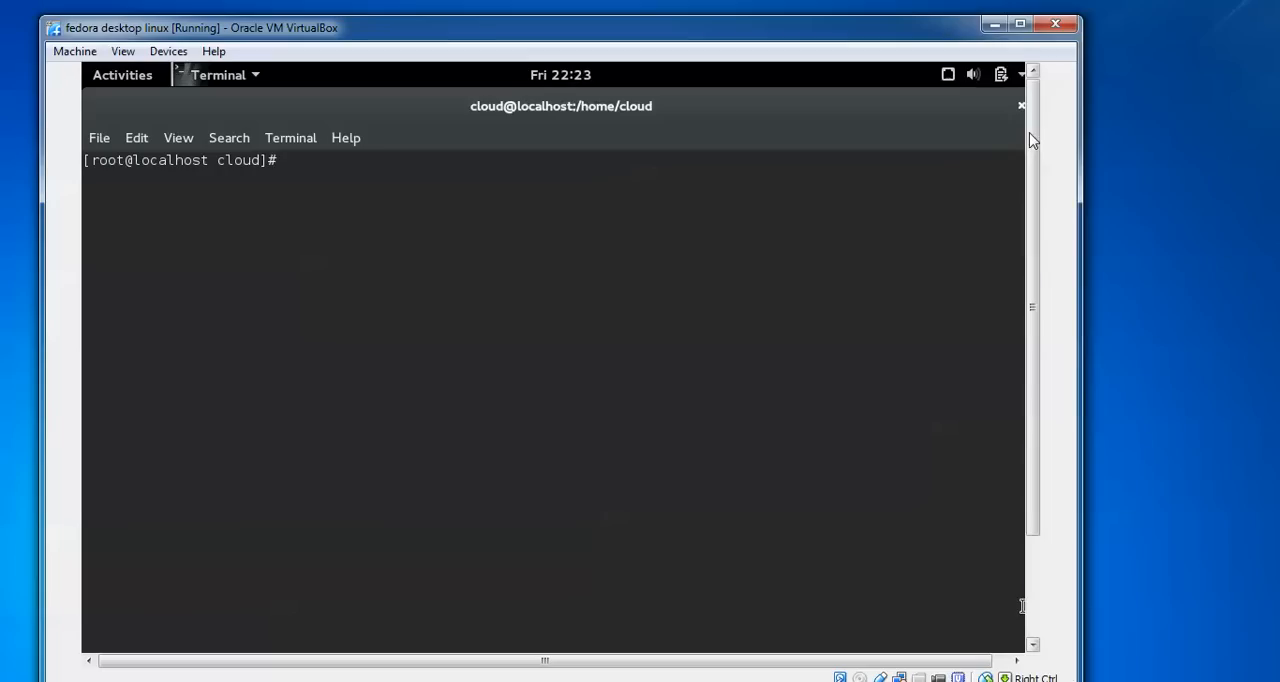
pyautogui.moveTo(1200, 310)
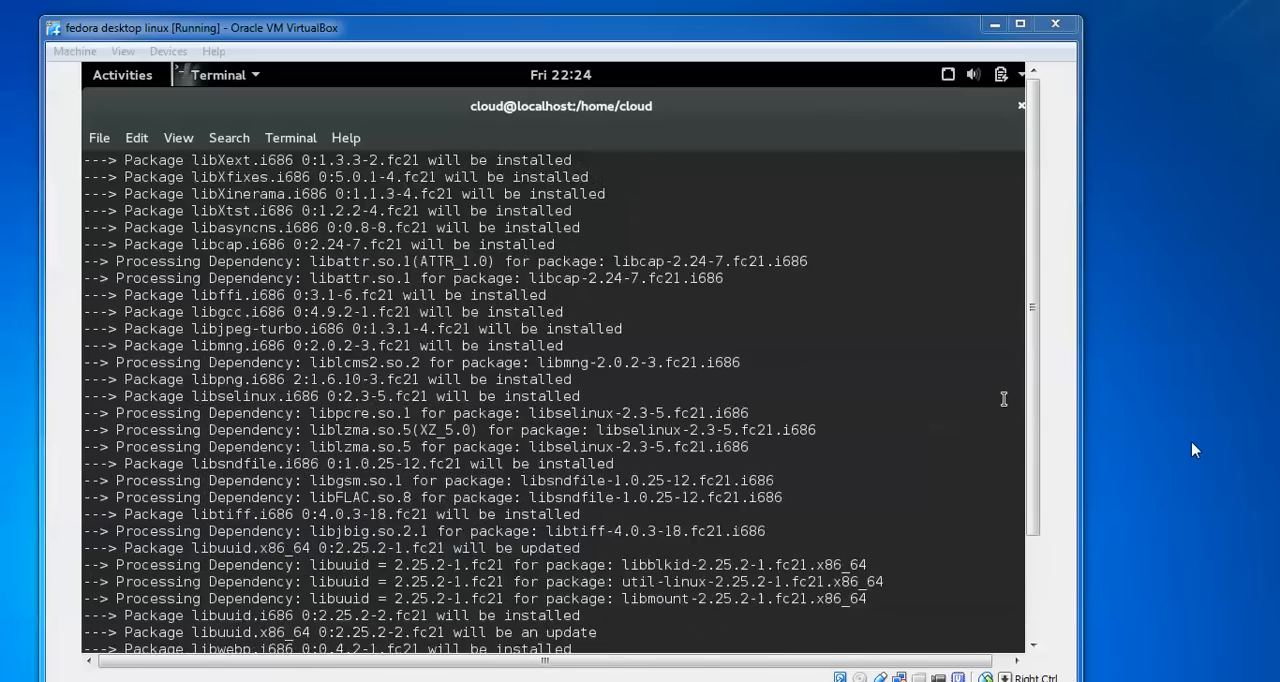
pyautogui.scroll(-3)
pyautogui.write('cd')
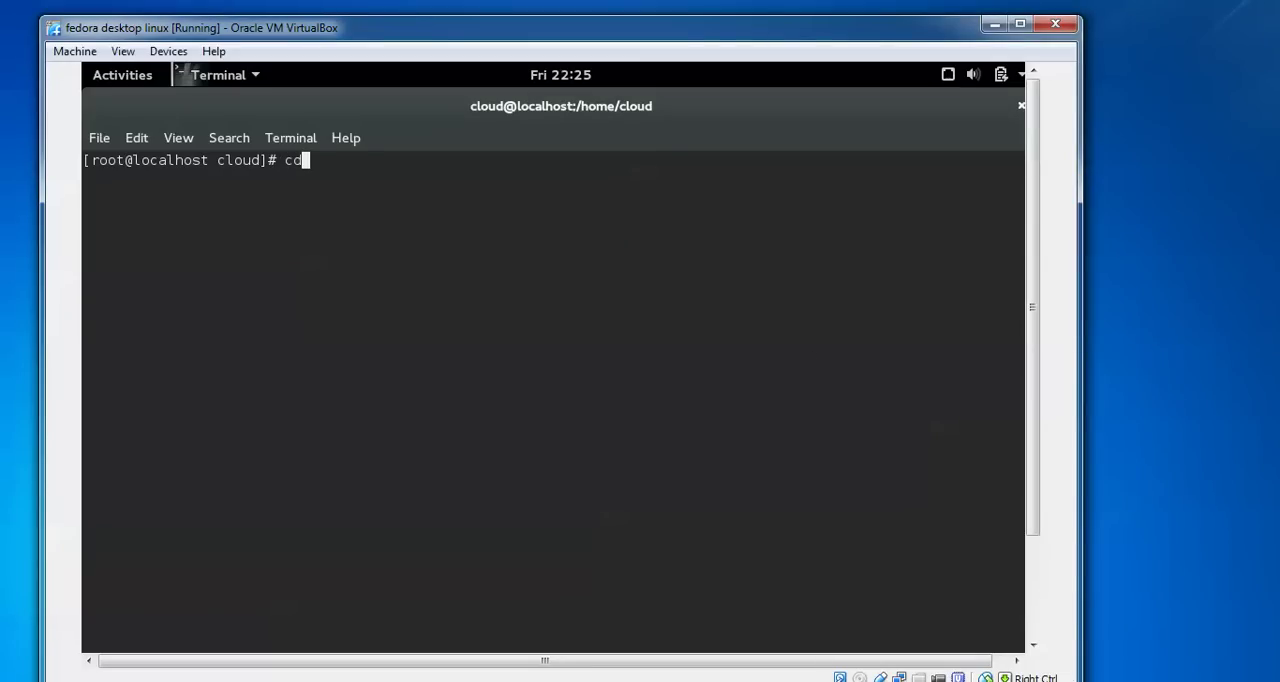
# - Change the shell's working directory to /tmp
pyautogui.write('/tm')
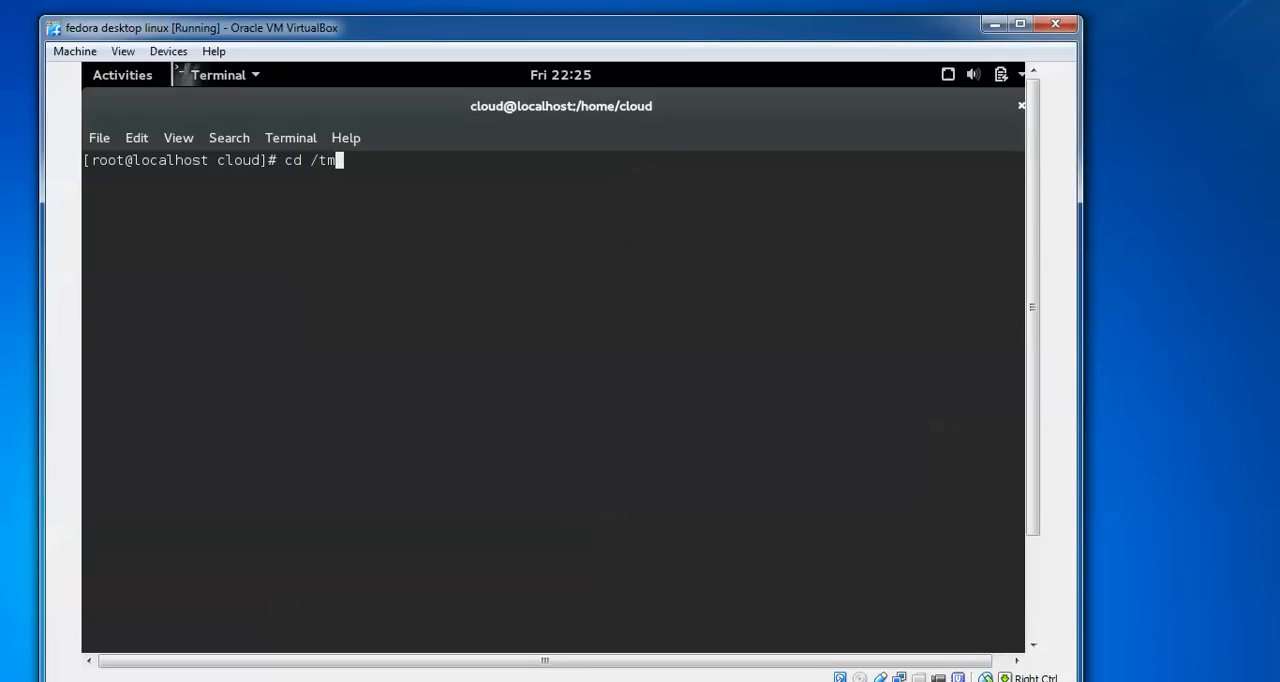
pyautogui.press('Return')
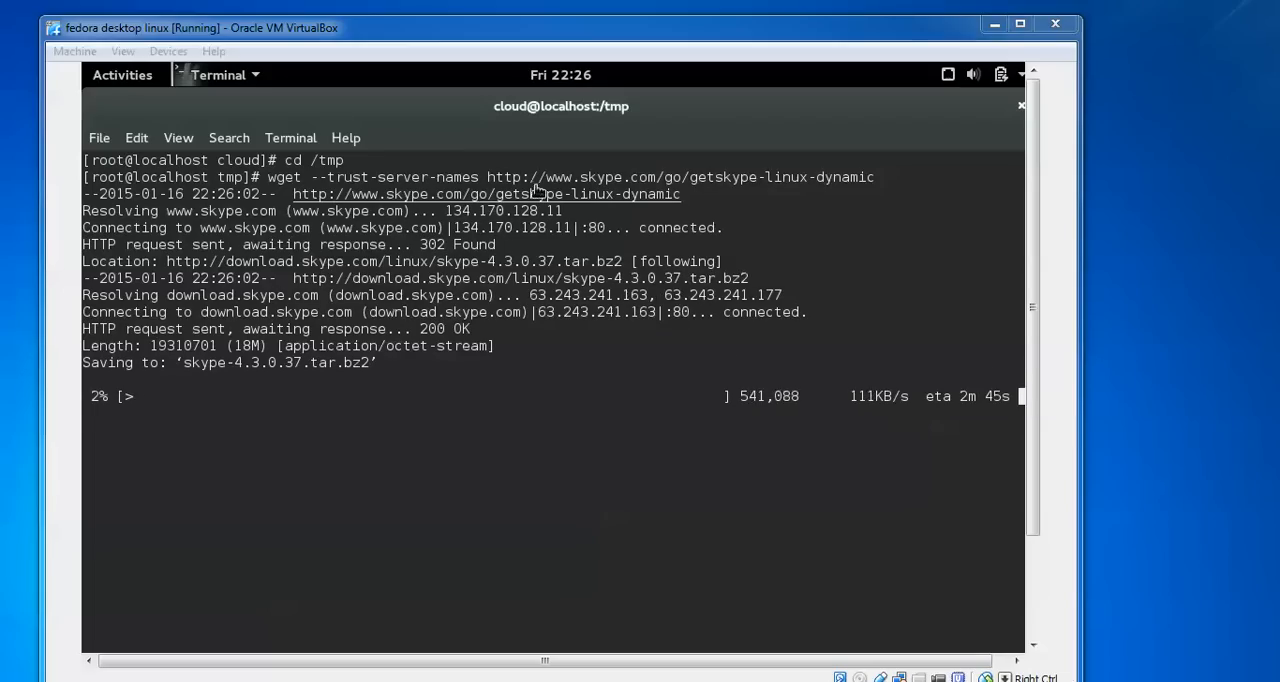
pyautogui.moveTo(728, 200)
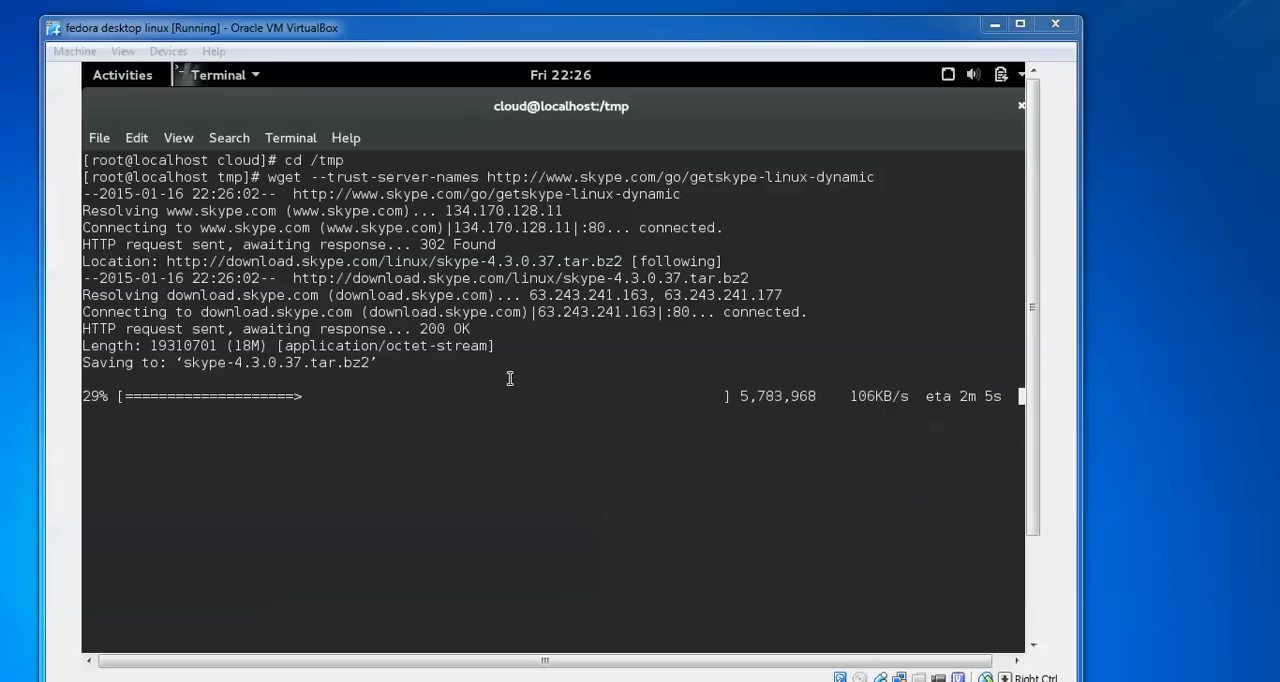
pyautogui.moveTo(1229, 387)
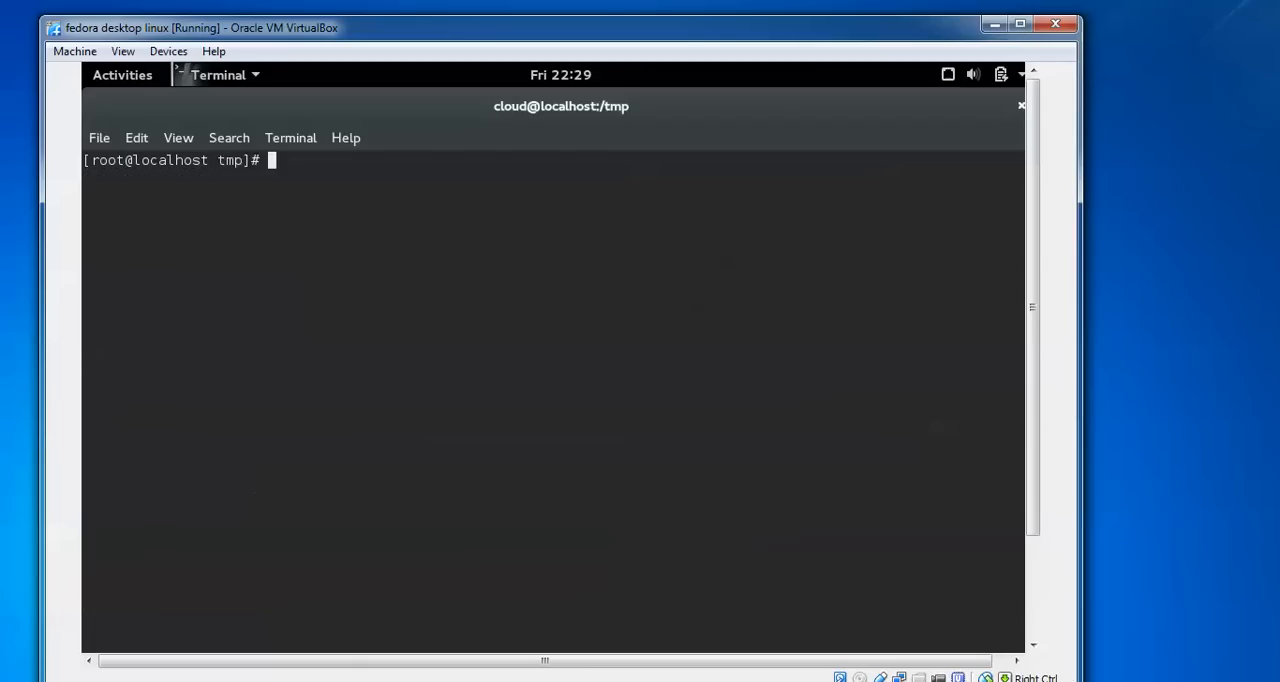
# - Create the /opt/skype folder with mkdir
pyautogui.write('mkdir')
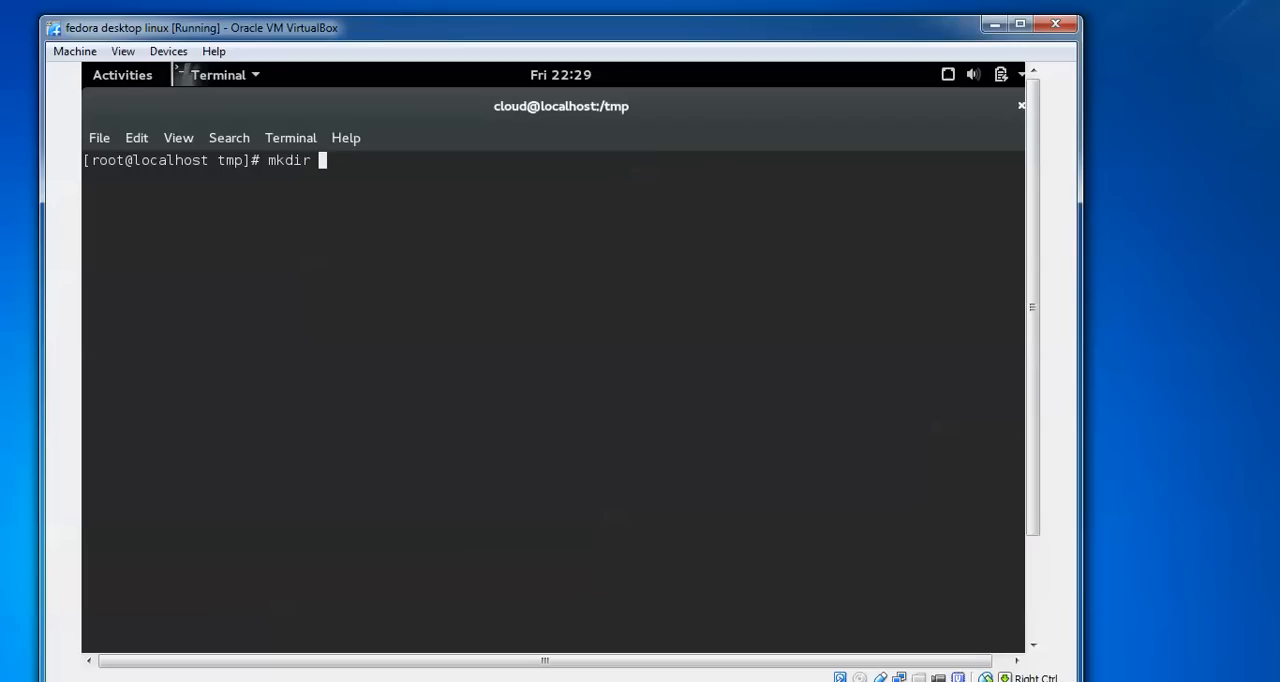
pyautogui.write('/opt.')
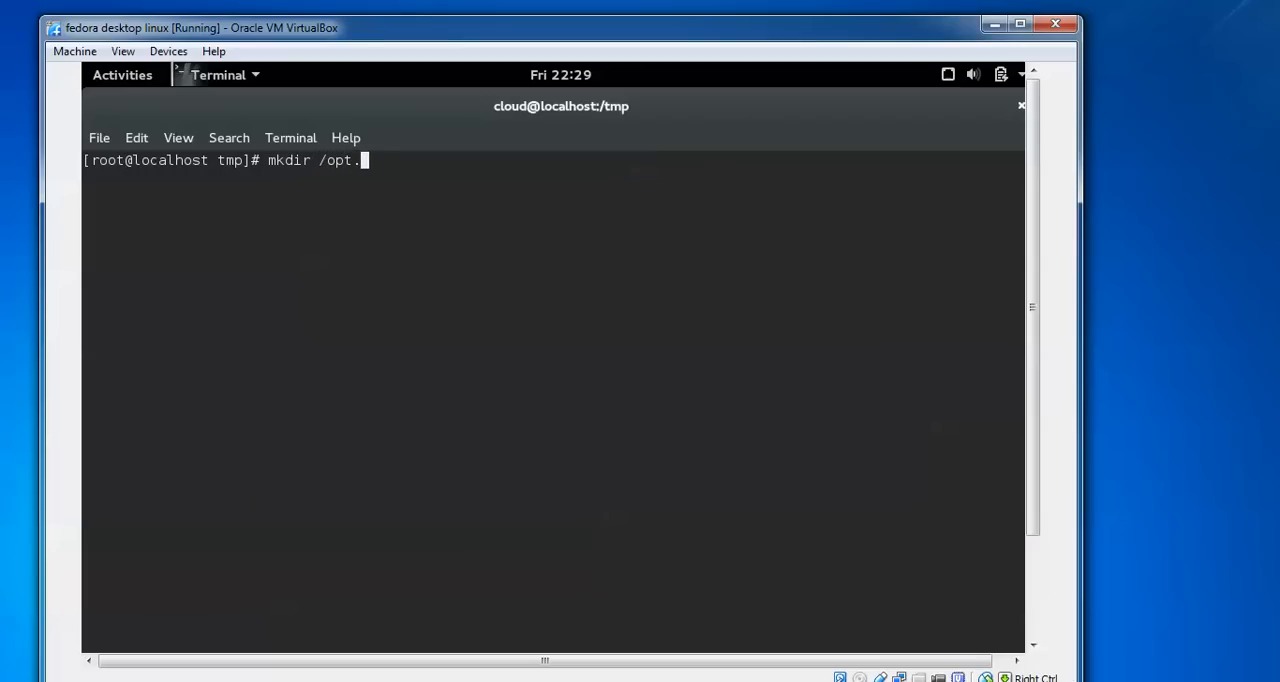
pyautogui.write('rh/')
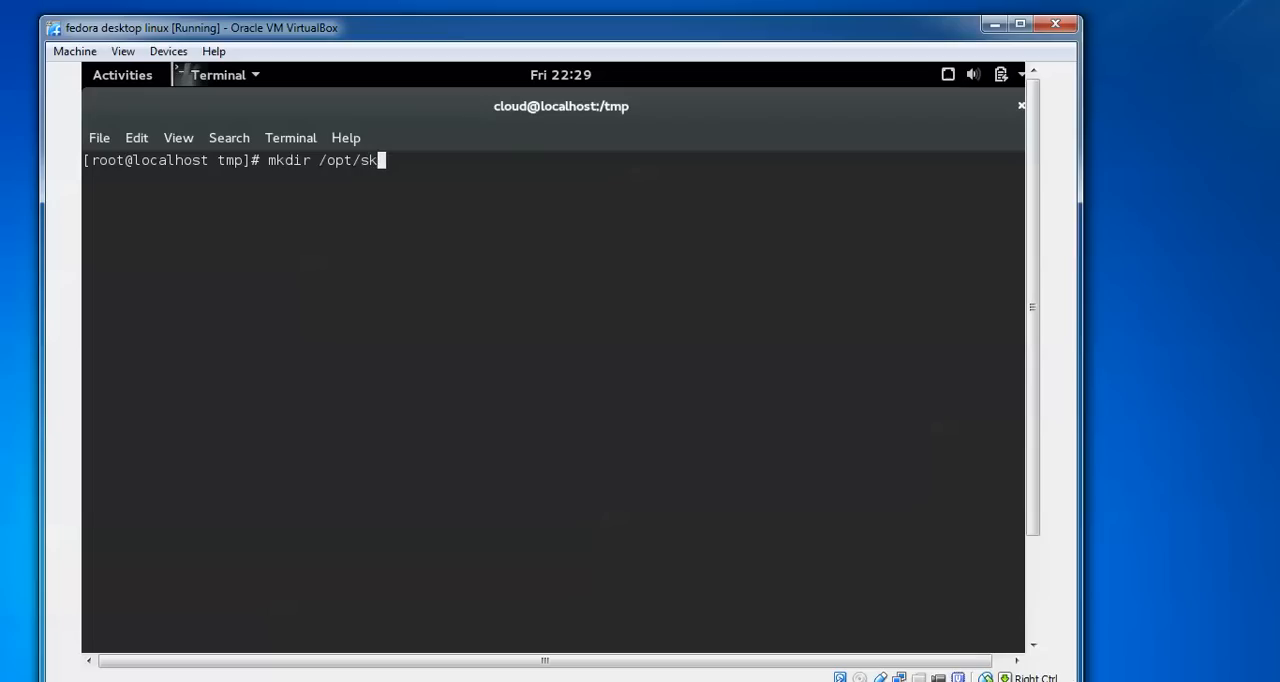
pyautogui.moveTo(1210, 454)
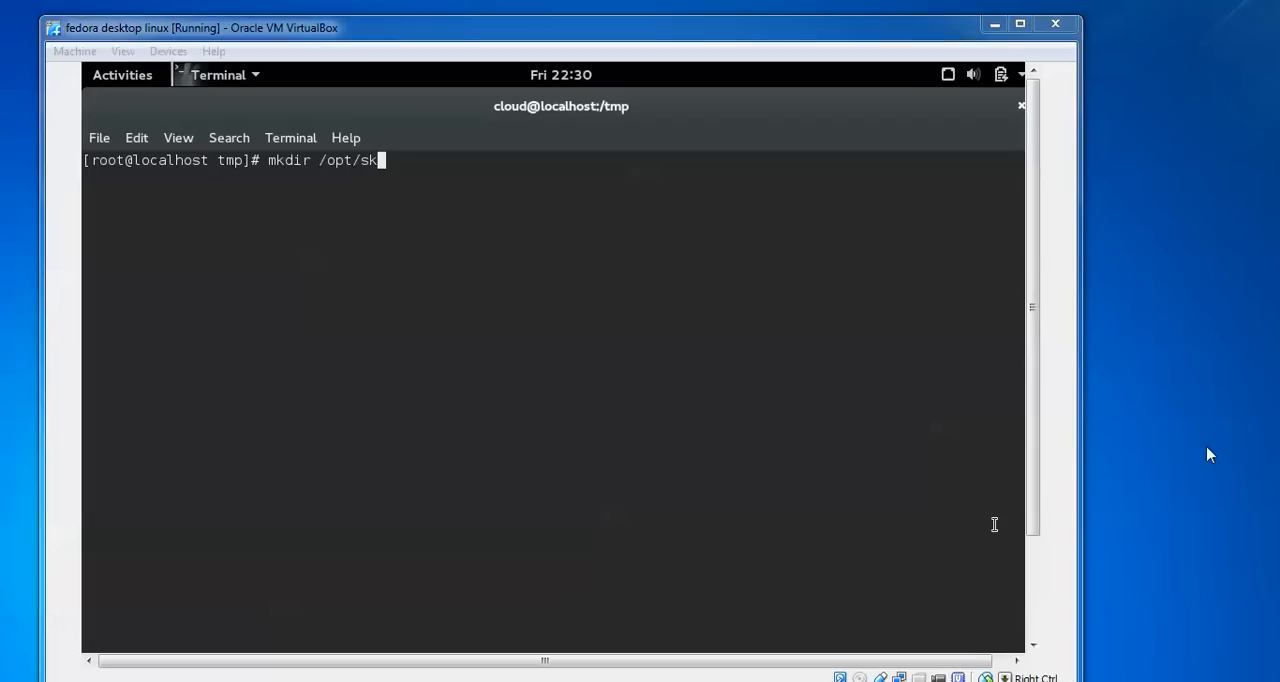
pyautogui.press('Return')
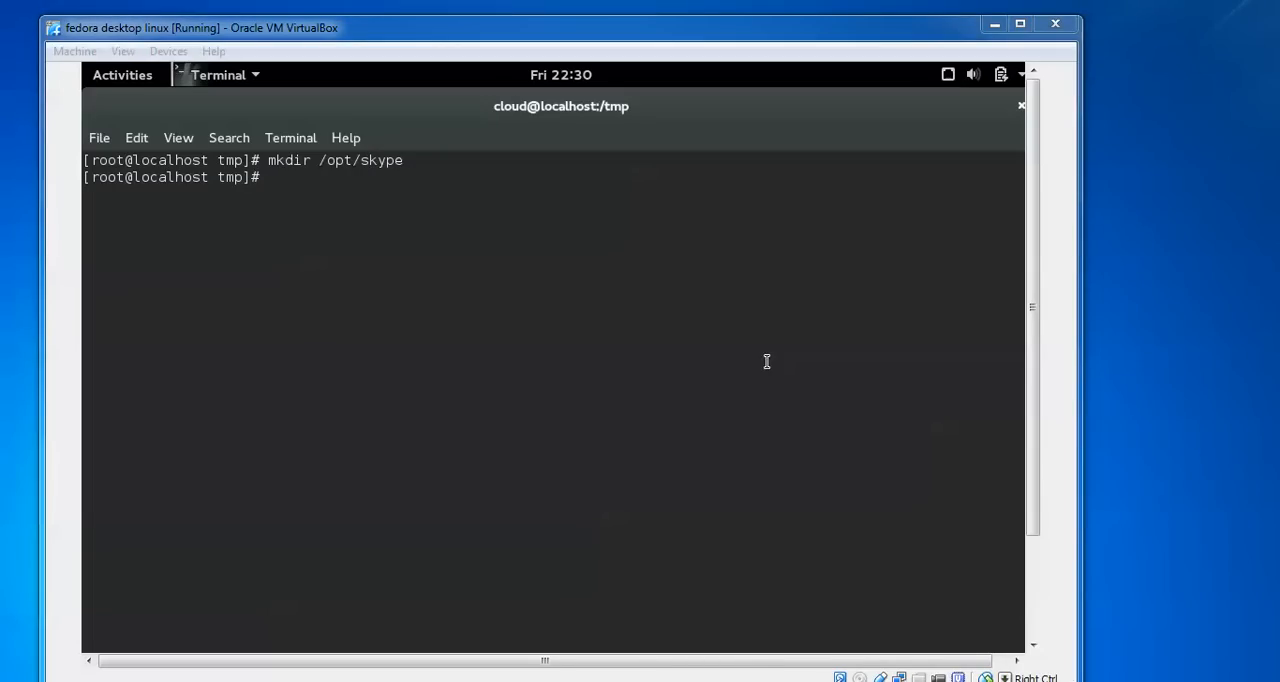
pyautogui.moveTo(1248, 294)
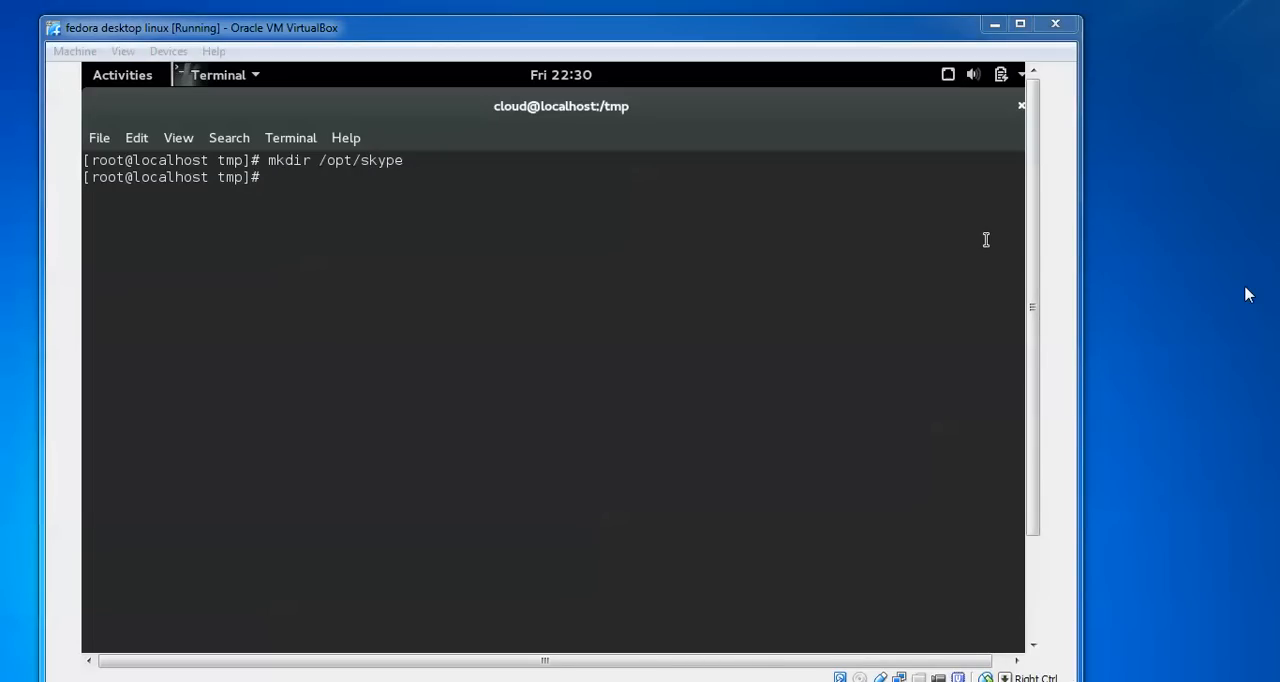
# - Extract the Skype 4.3 archive into /opt/skype and review the output
pyautogui.press('Return')
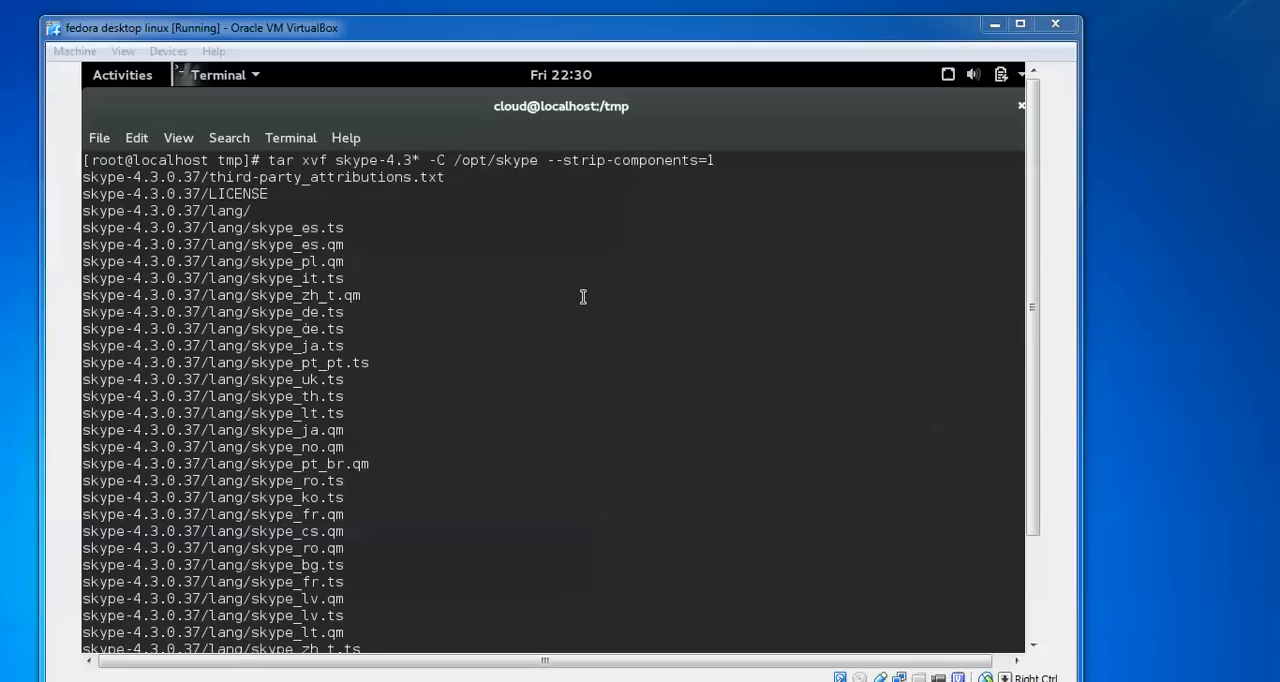
pyautogui.scroll(-3)
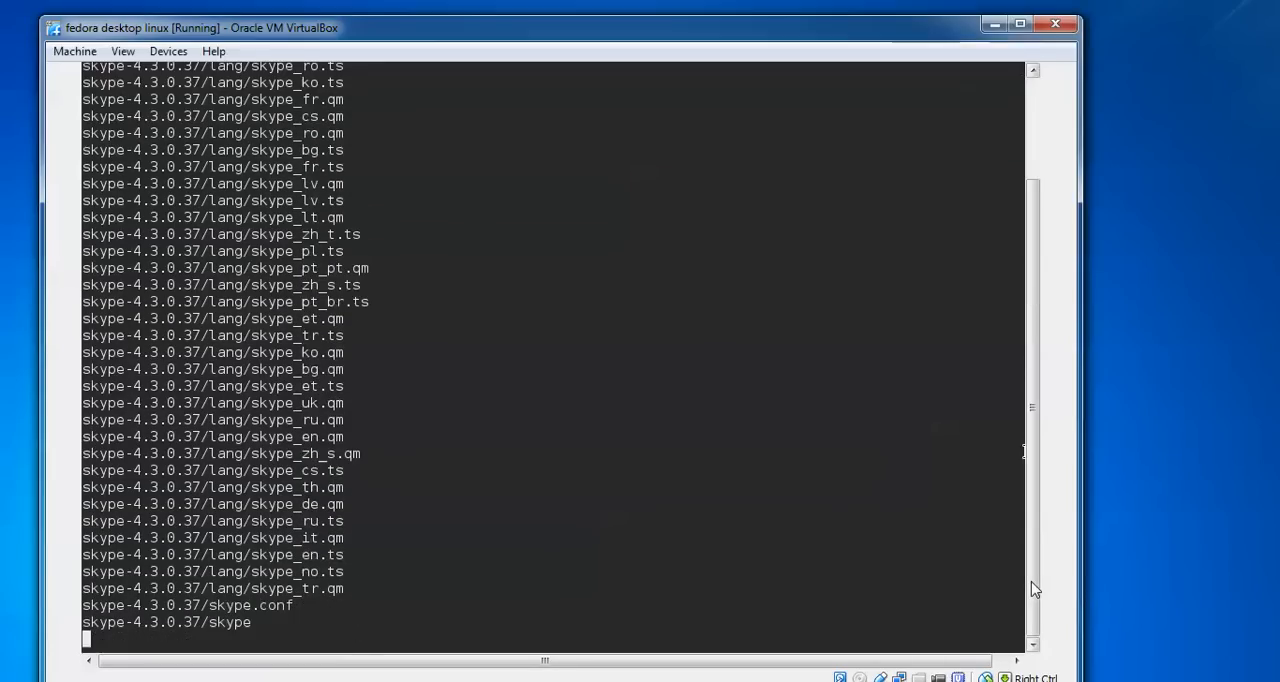
pyautogui.scroll(-3)
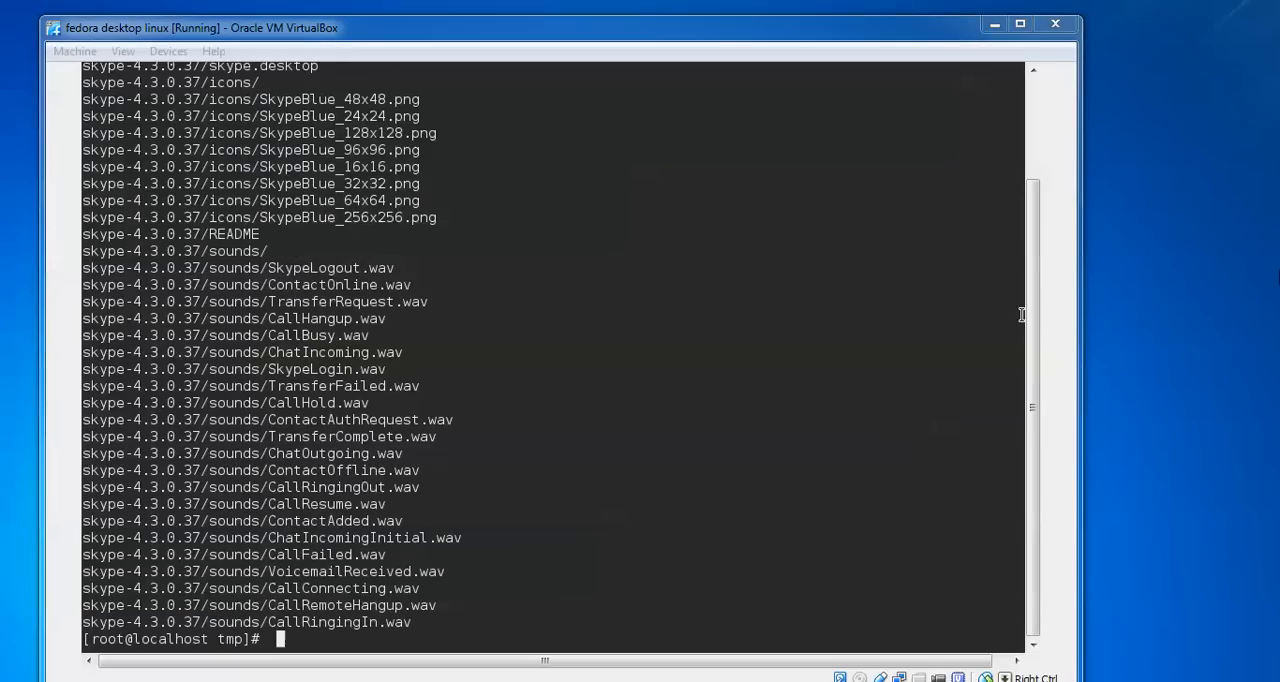
# - Clear the screen and create an empty /usr/bin/skype file with touch
pyautogui.write('cl')
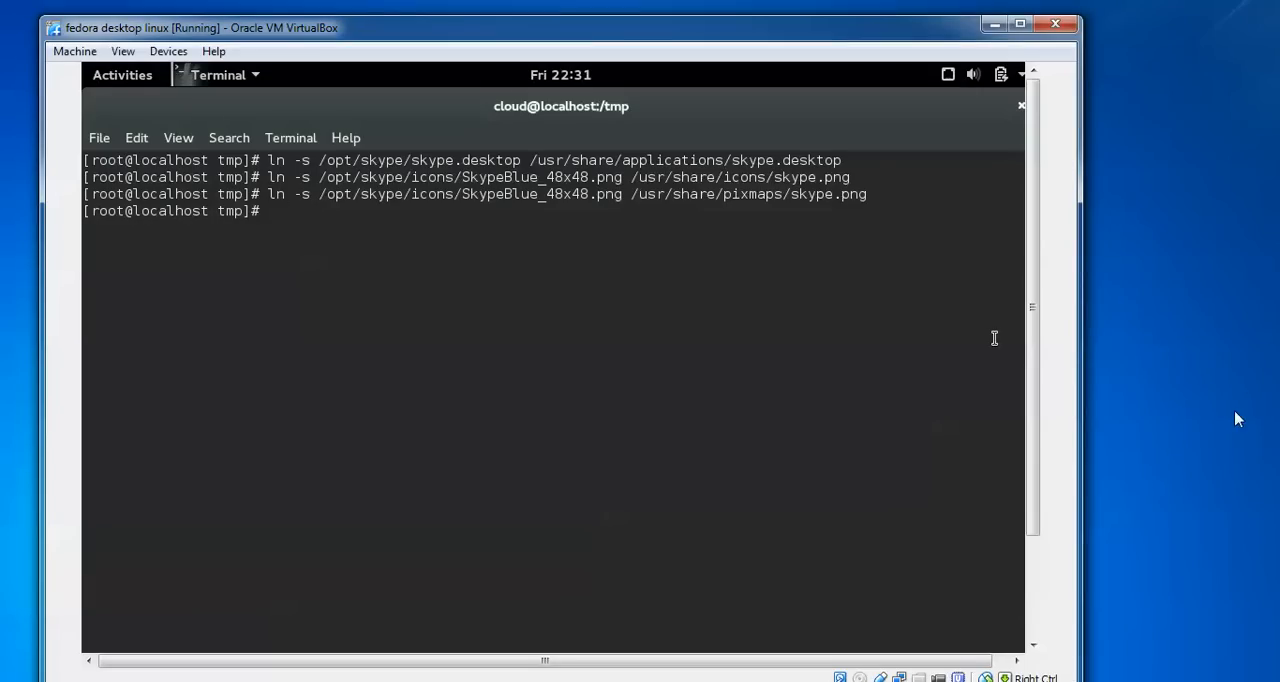
pyautogui.write('touch /usr/bin/skype')
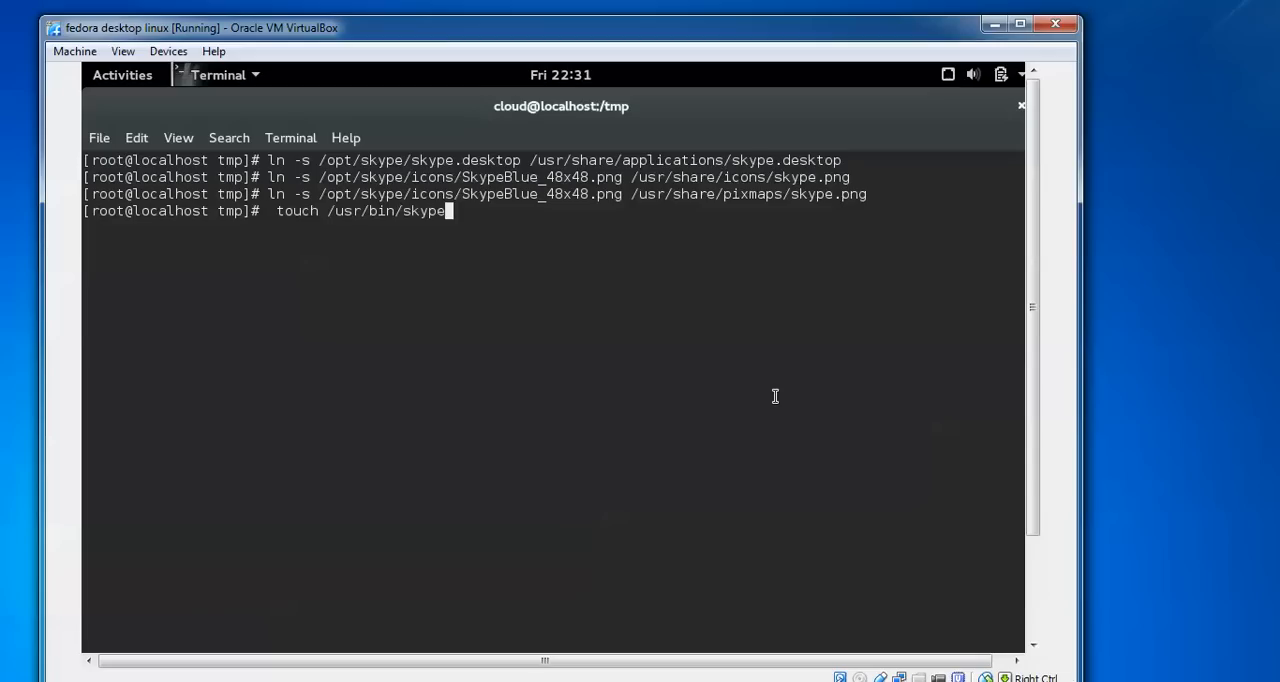
pyautogui.press('Return')
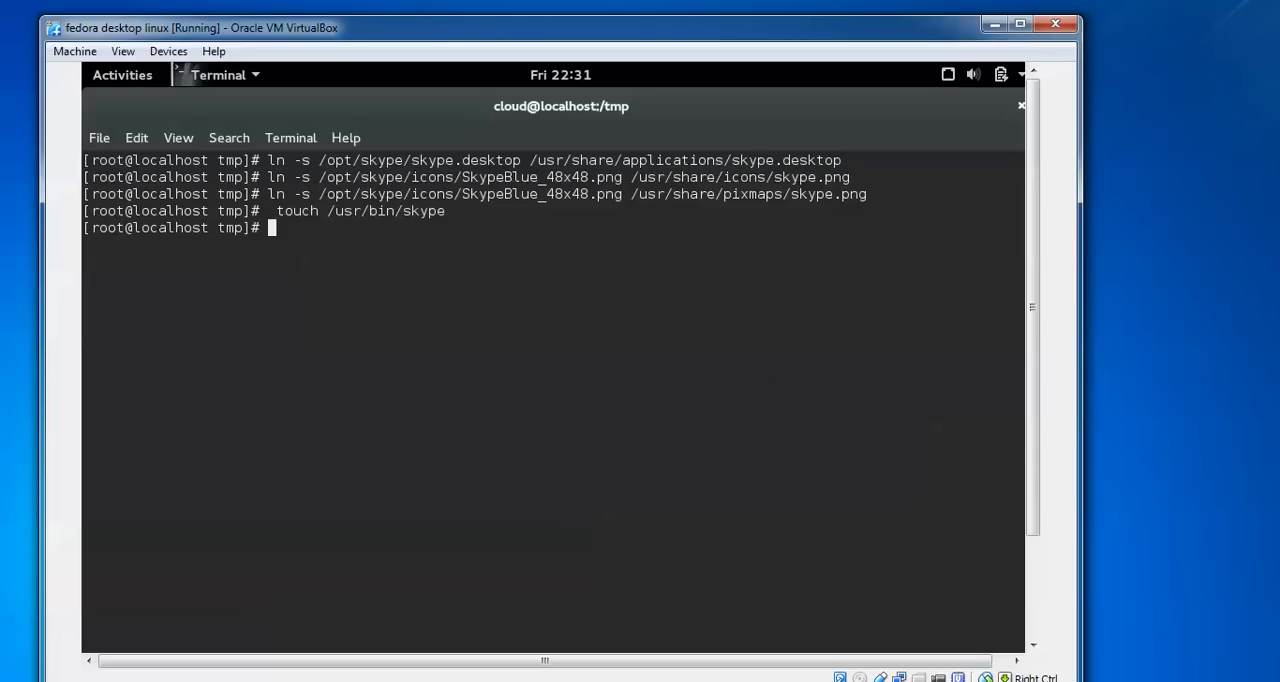
# - Make /usr/bin/skype executable with chmod 755
pyautogui.write('chm')
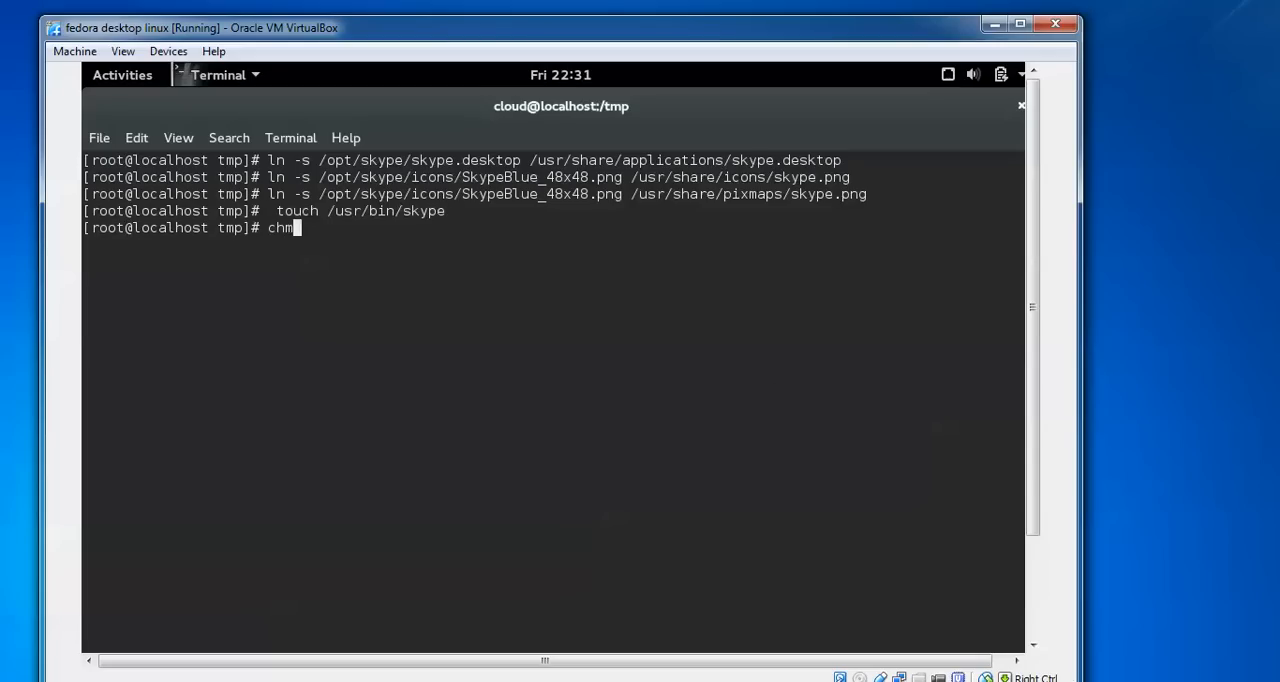
pyautogui.write('od 7')
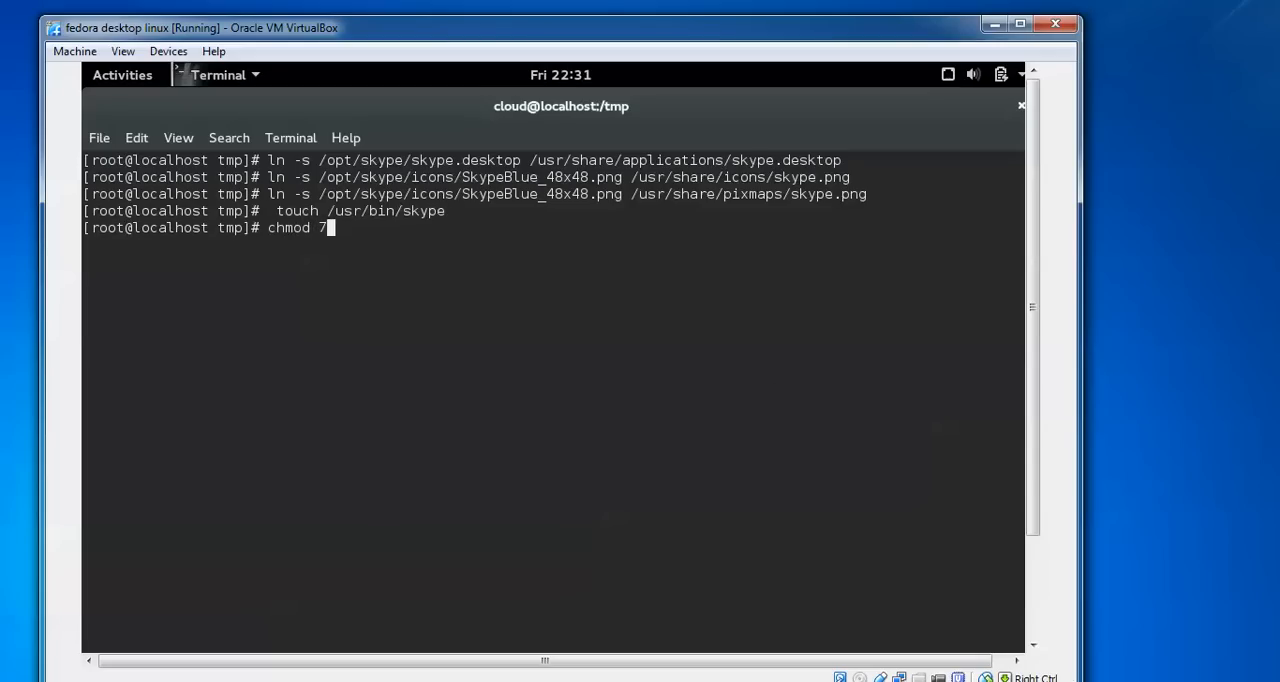
pyautogui.write('55 /')
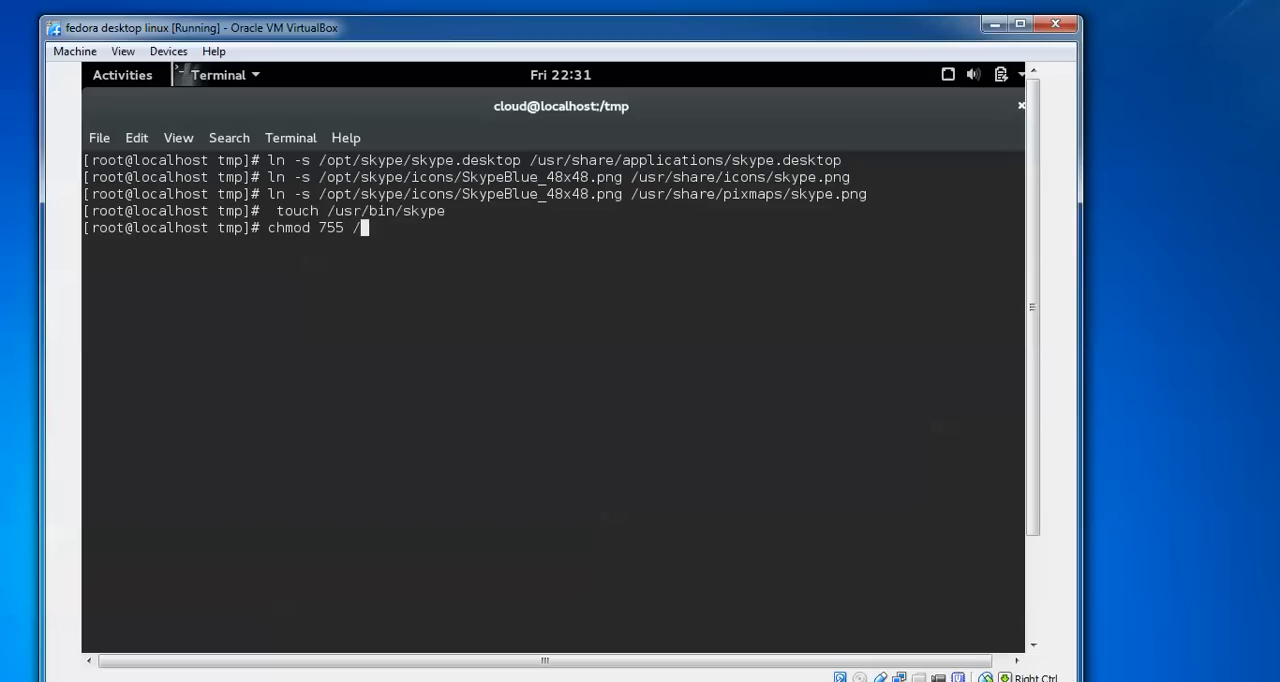
pyautogui.write('usr/')
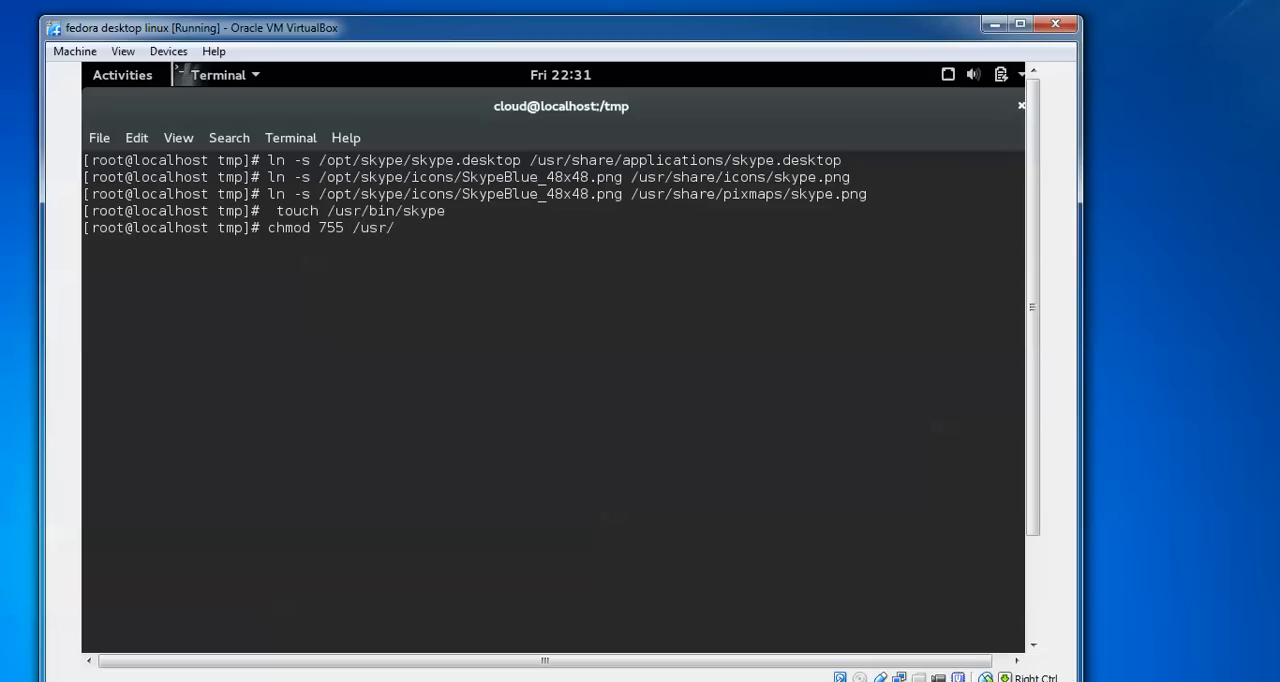
pyautogui.write('bin')
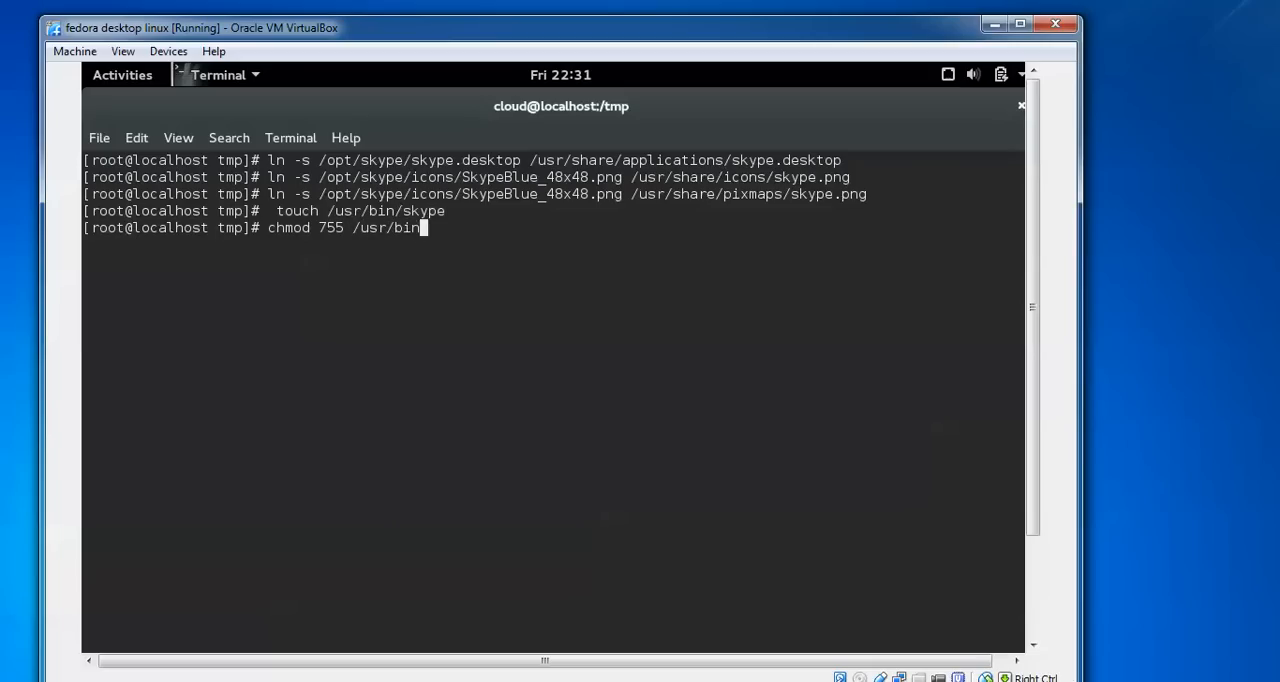
pyautogui.write('sk')
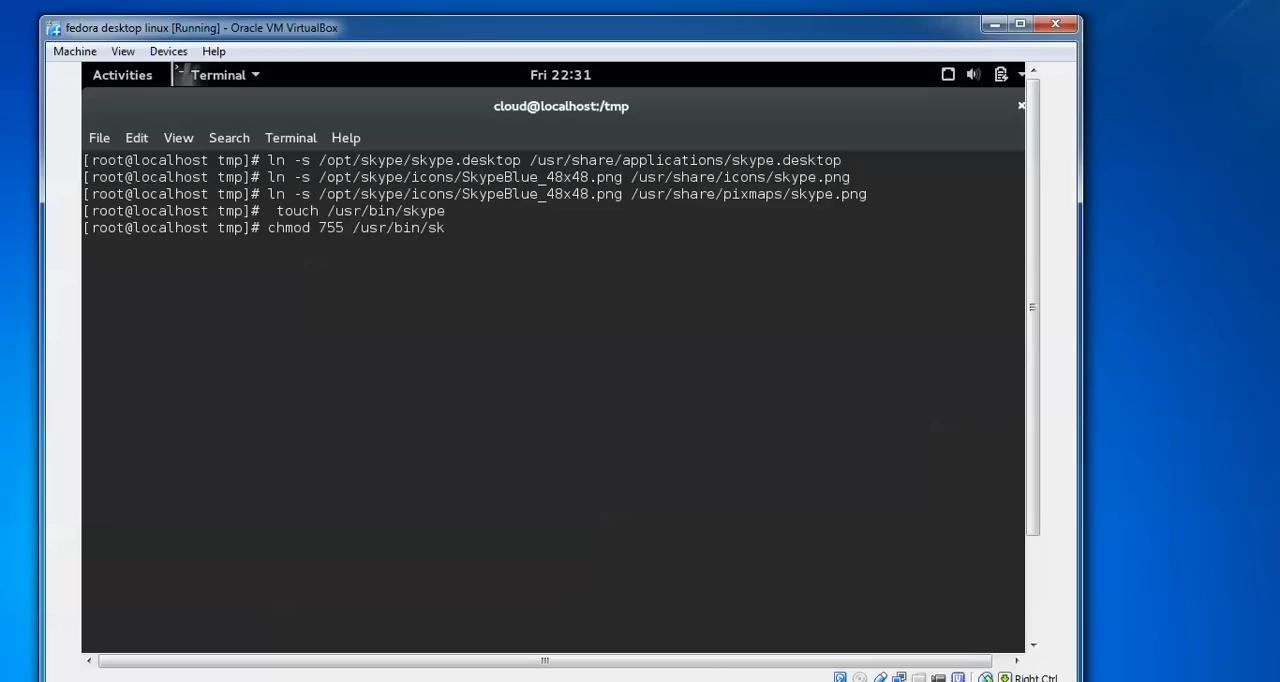
pyautogui.press('Return')
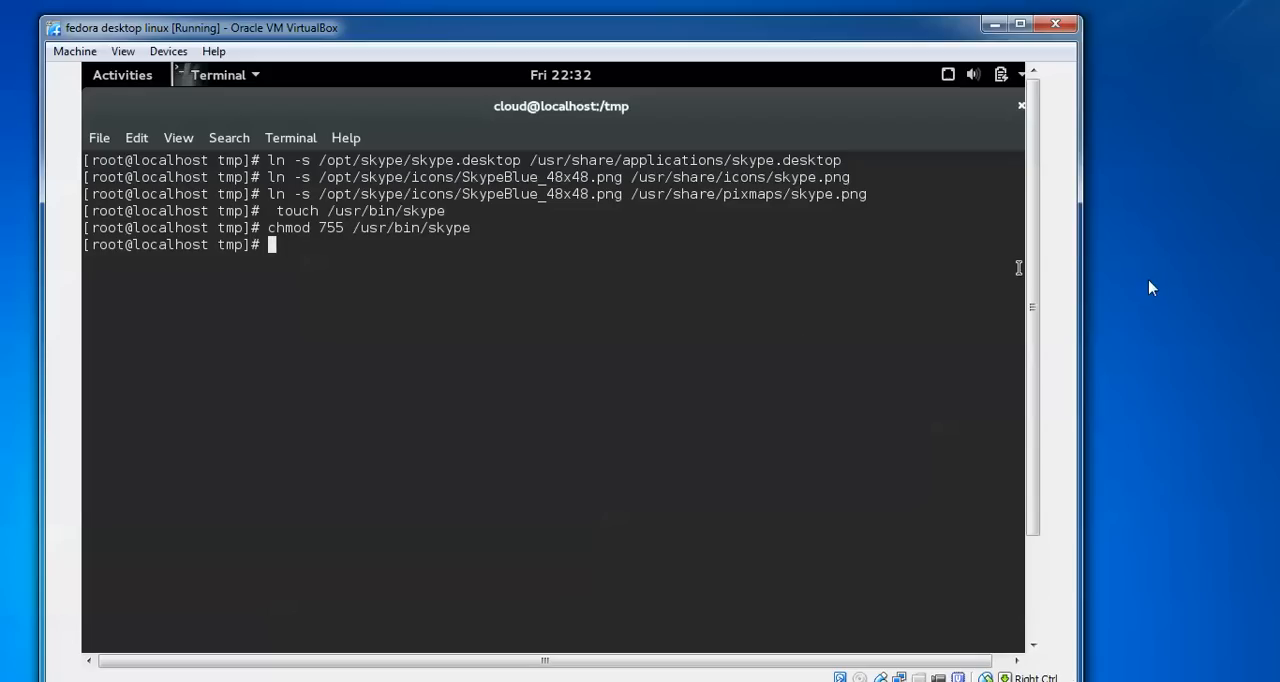
pyautogui.moveTo(783, 442)
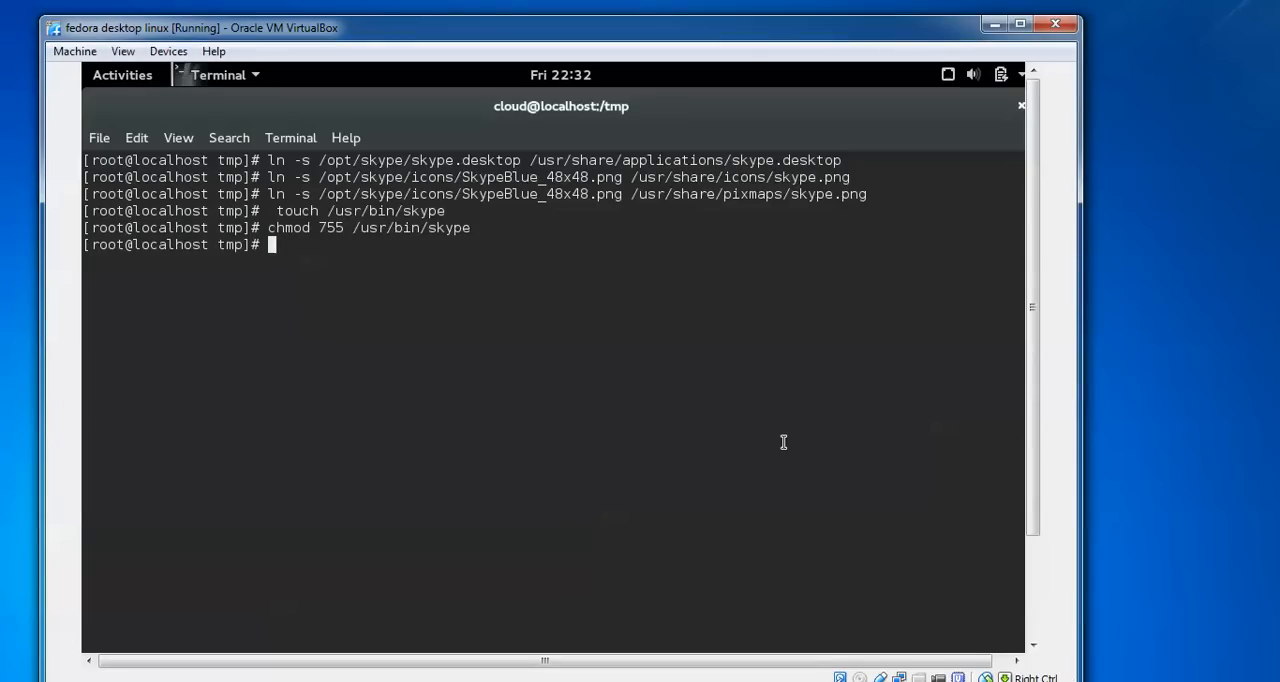
# - Open /usr/bin/skype in gedit using sudo gedit
pyautogui.write('sudo')
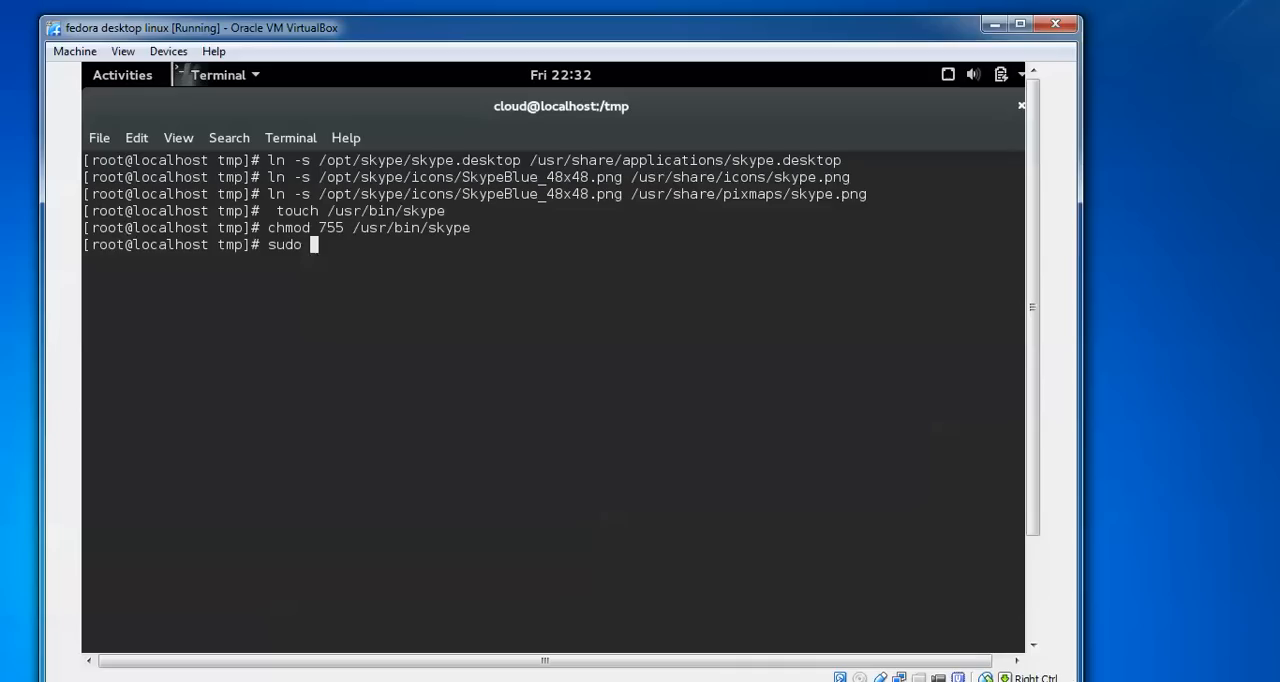
pyautogui.write('gedit')
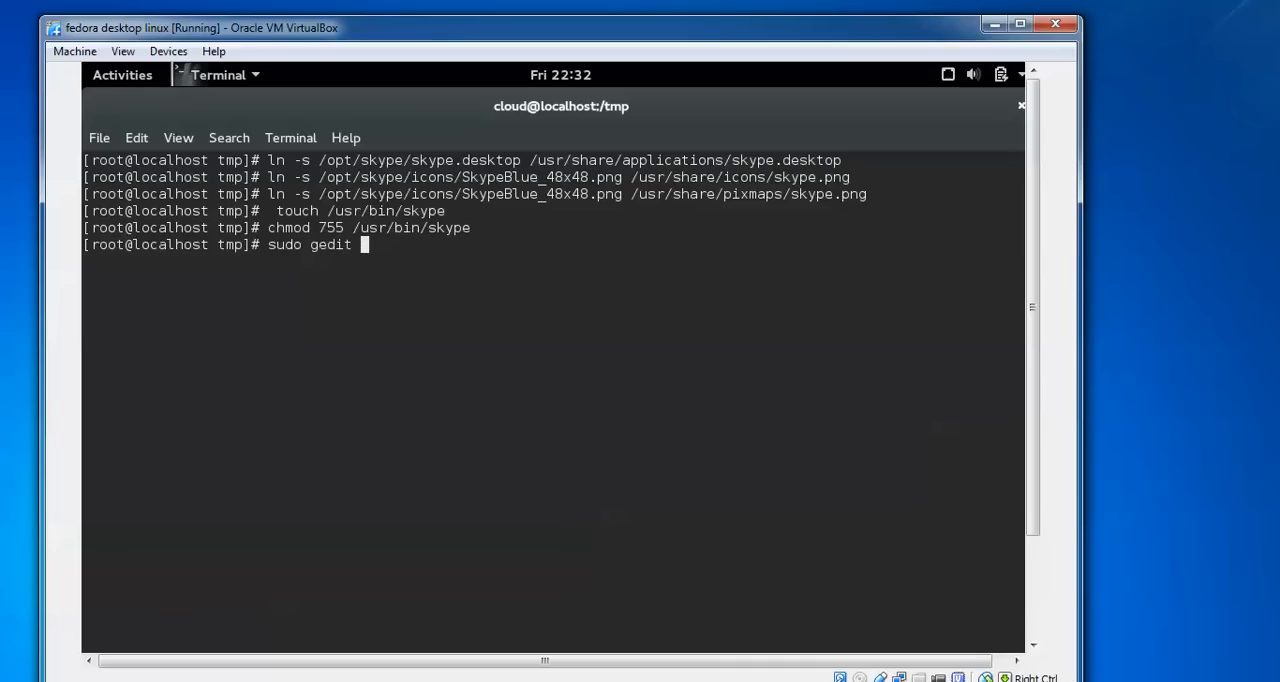
pyautogui.write('/usr/')
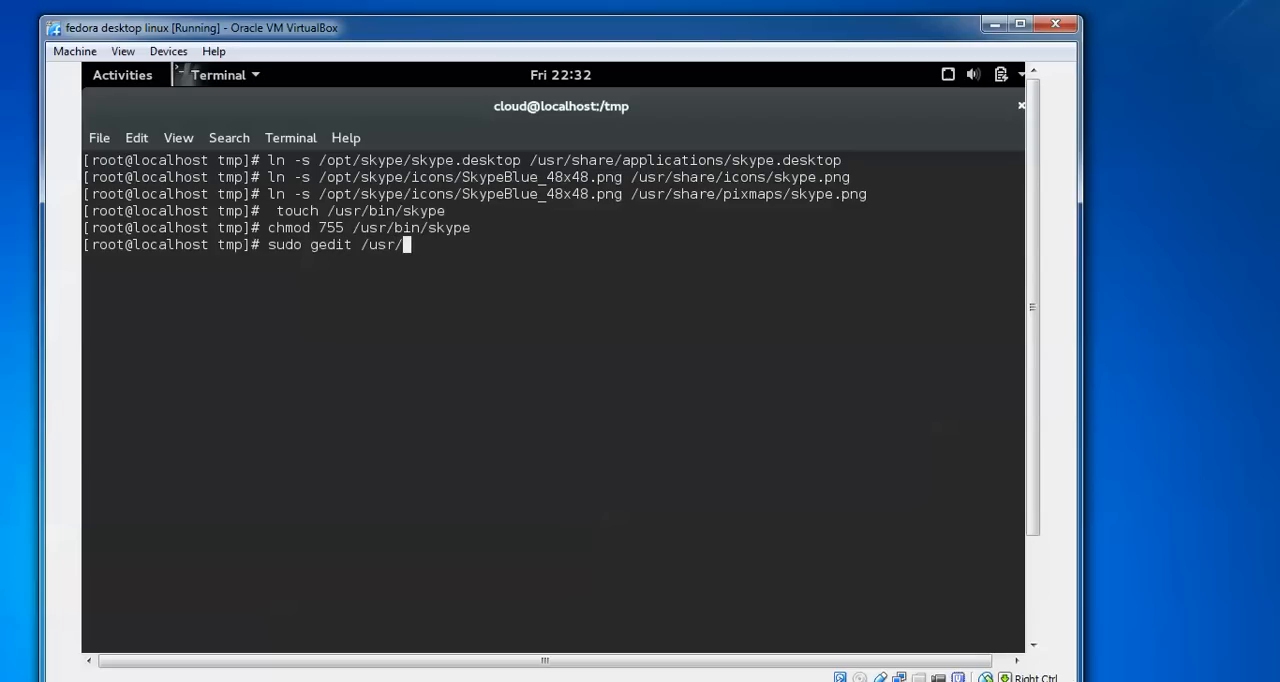
pyautogui.write('bin')
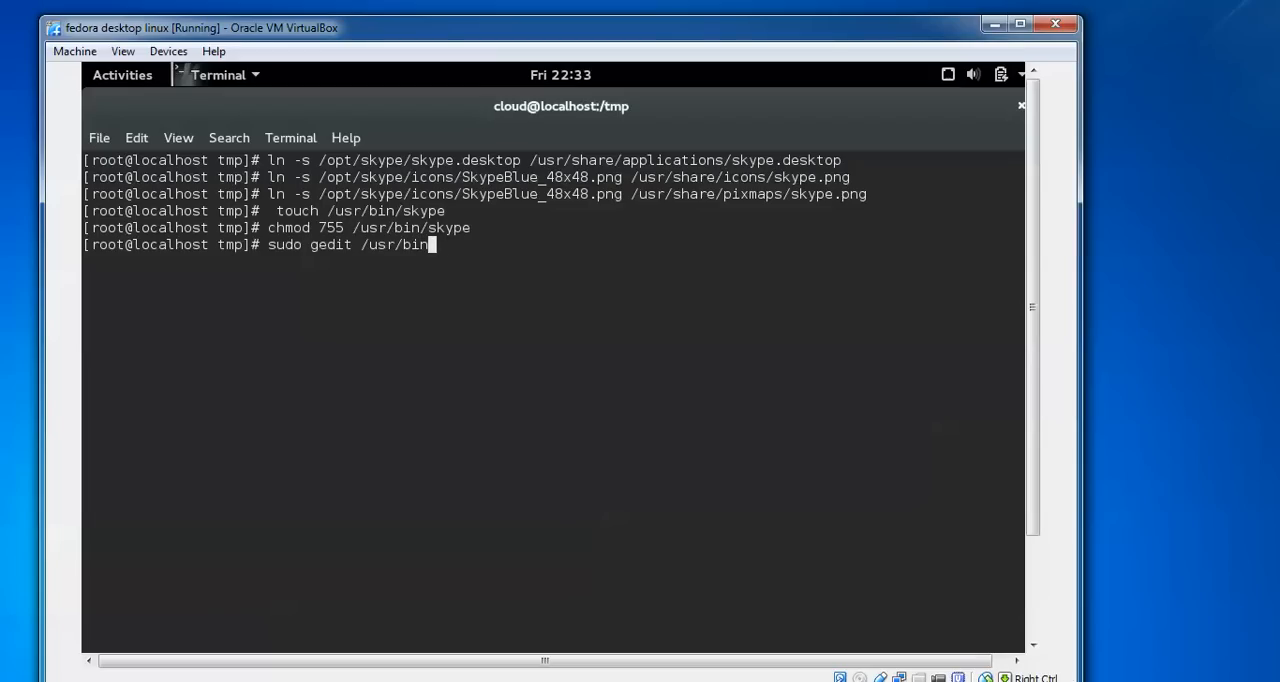
pyautogui.write('skype')
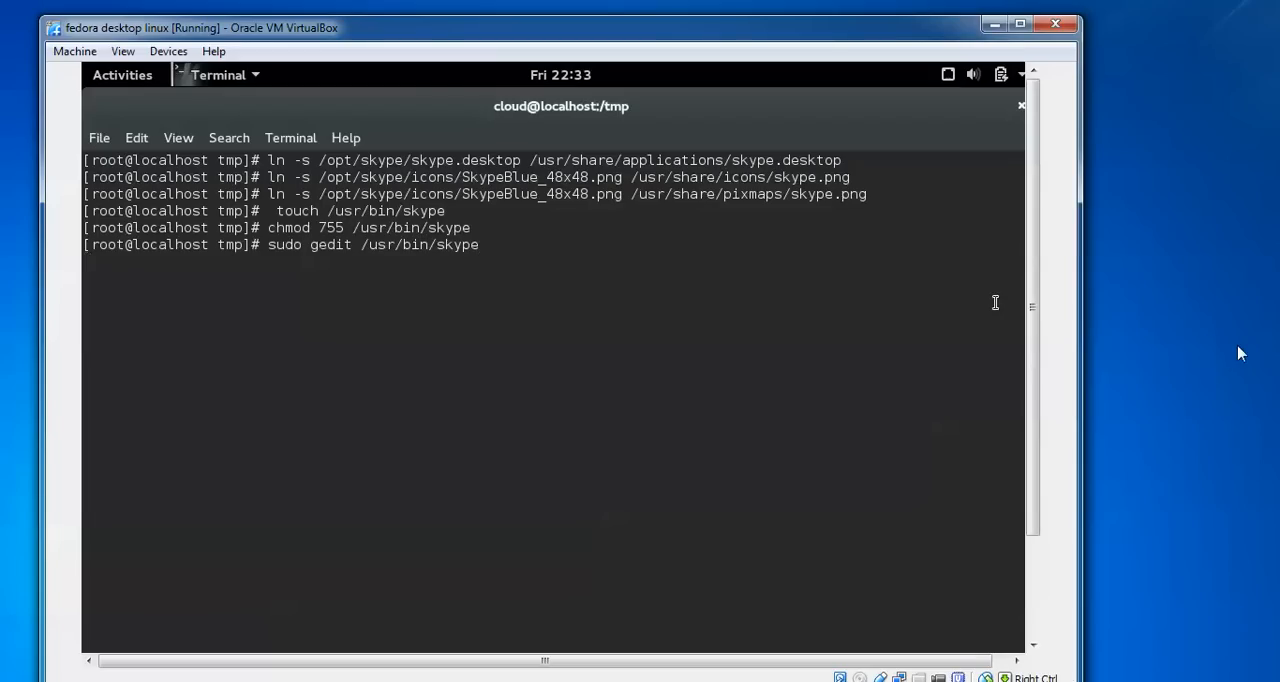
pyautogui.press('Return')
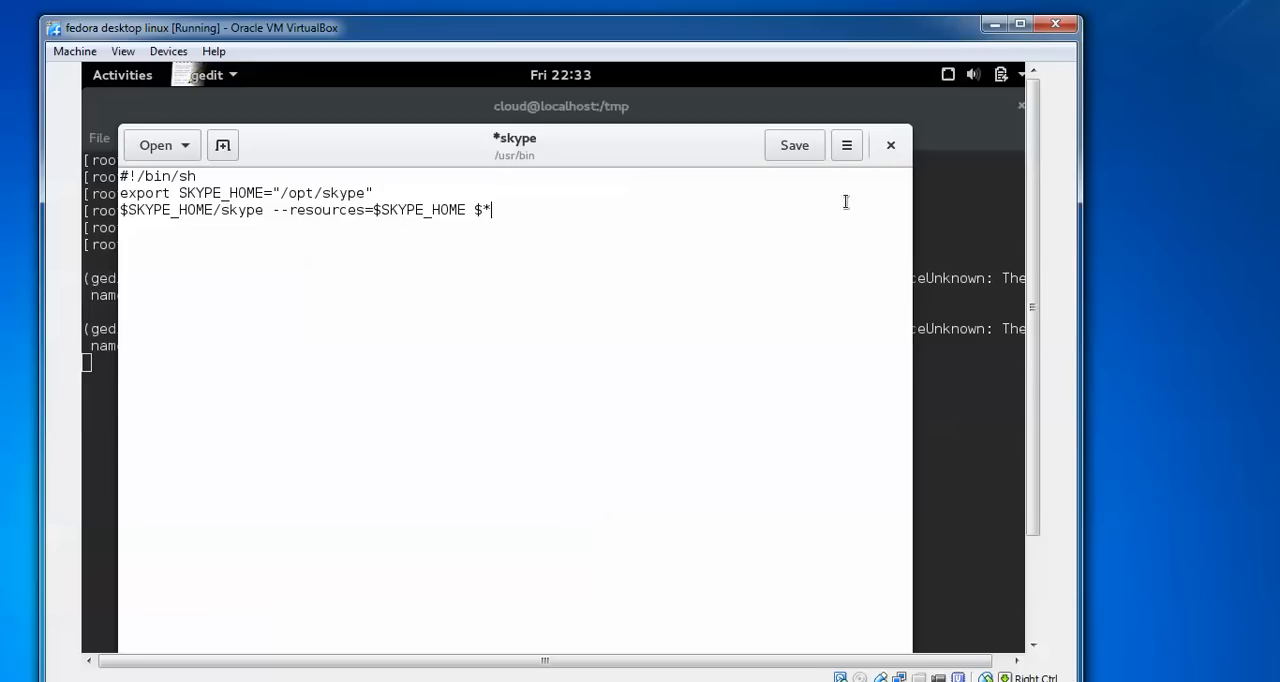
# - Save the three-line SKYPE_HOME launcher script and close gedit
pyautogui.click(793, 145)
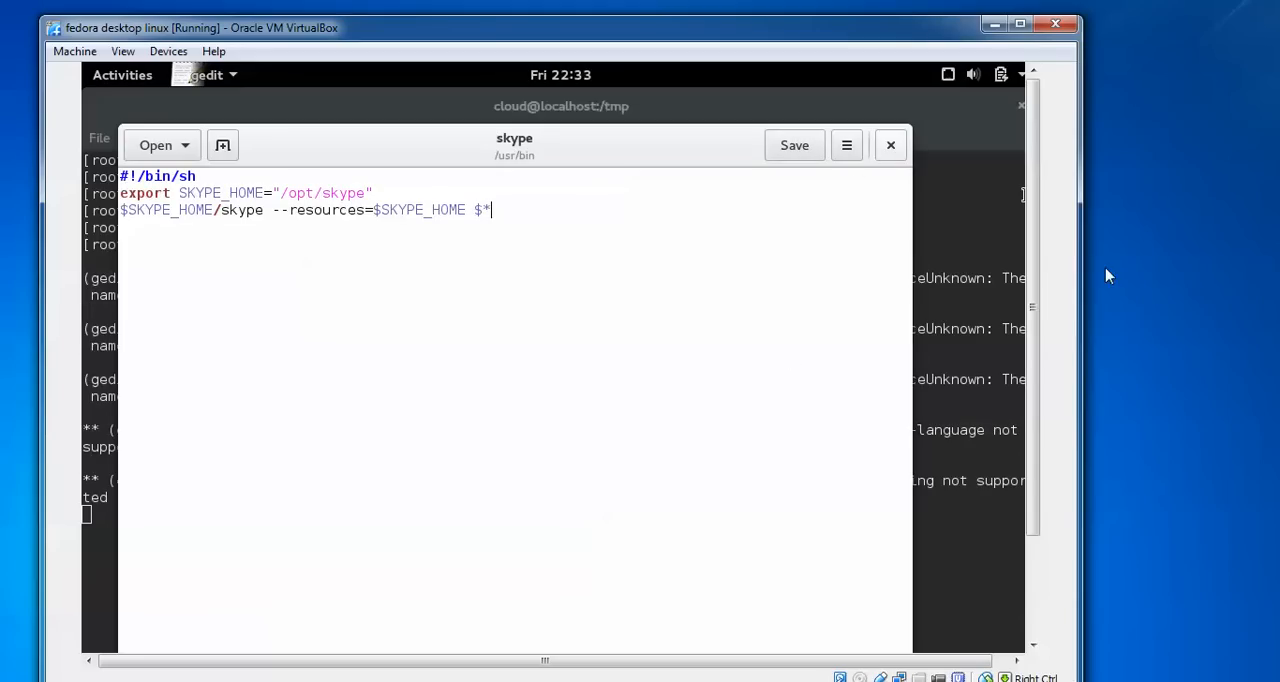
pyautogui.click(889, 145)
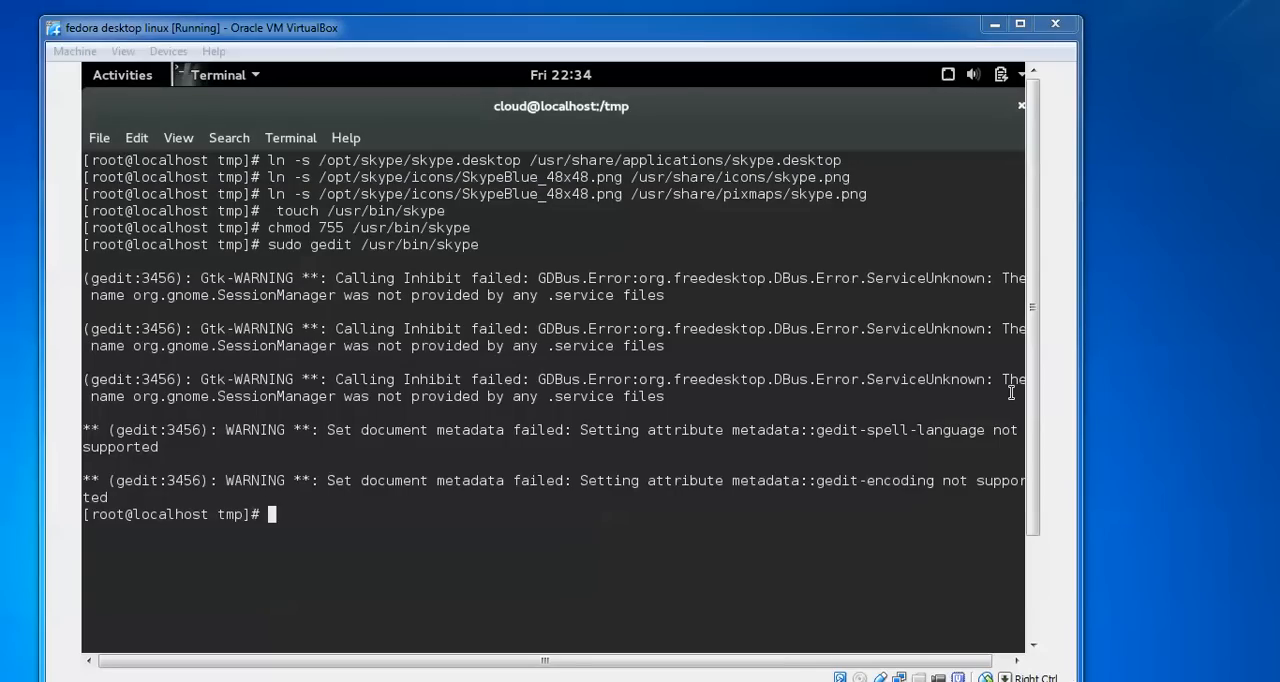
# - Paste and run the cat << EOF command writing the launcher into /usr/bin/skype
pyautogui.rightClick(958, 455)
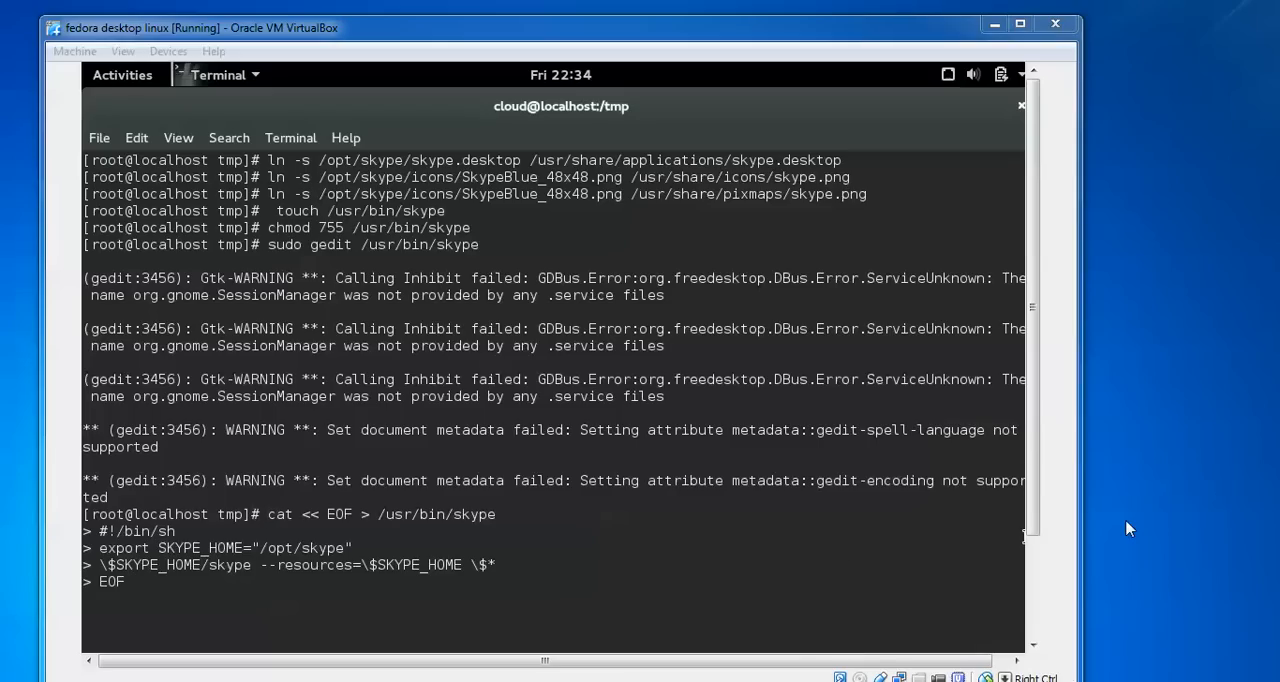
pyautogui.press('Return')
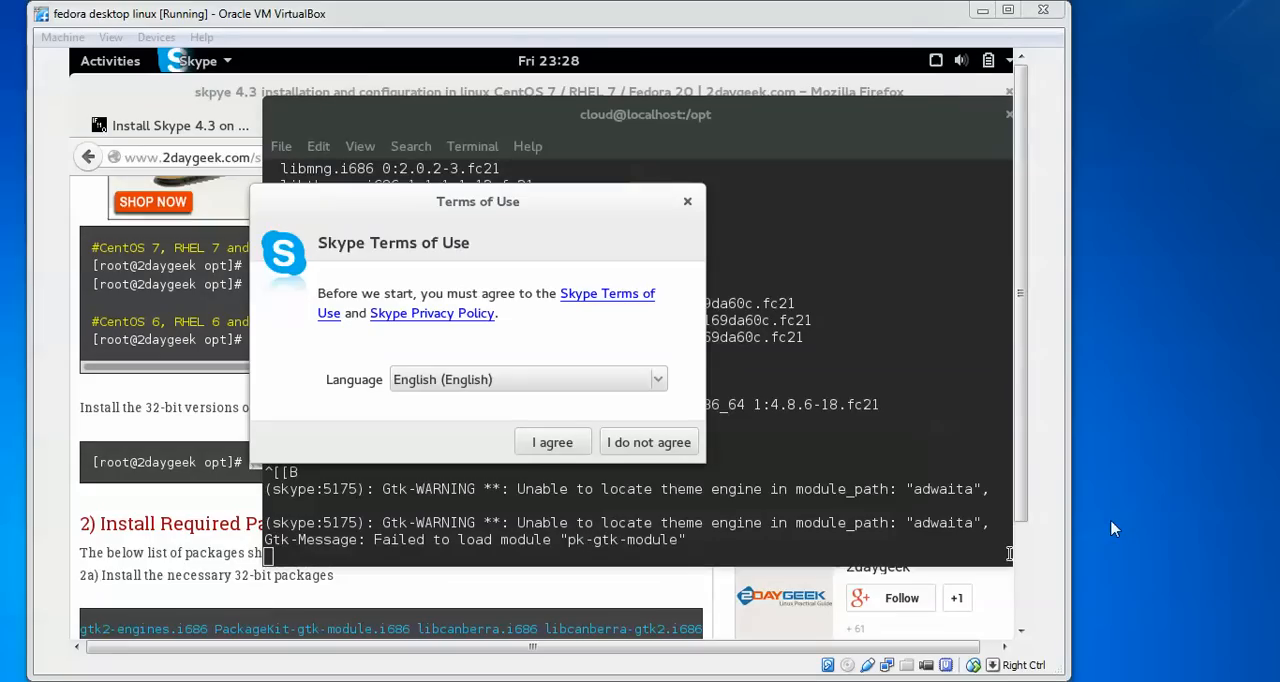
pyautogui.moveTo(477, 273)
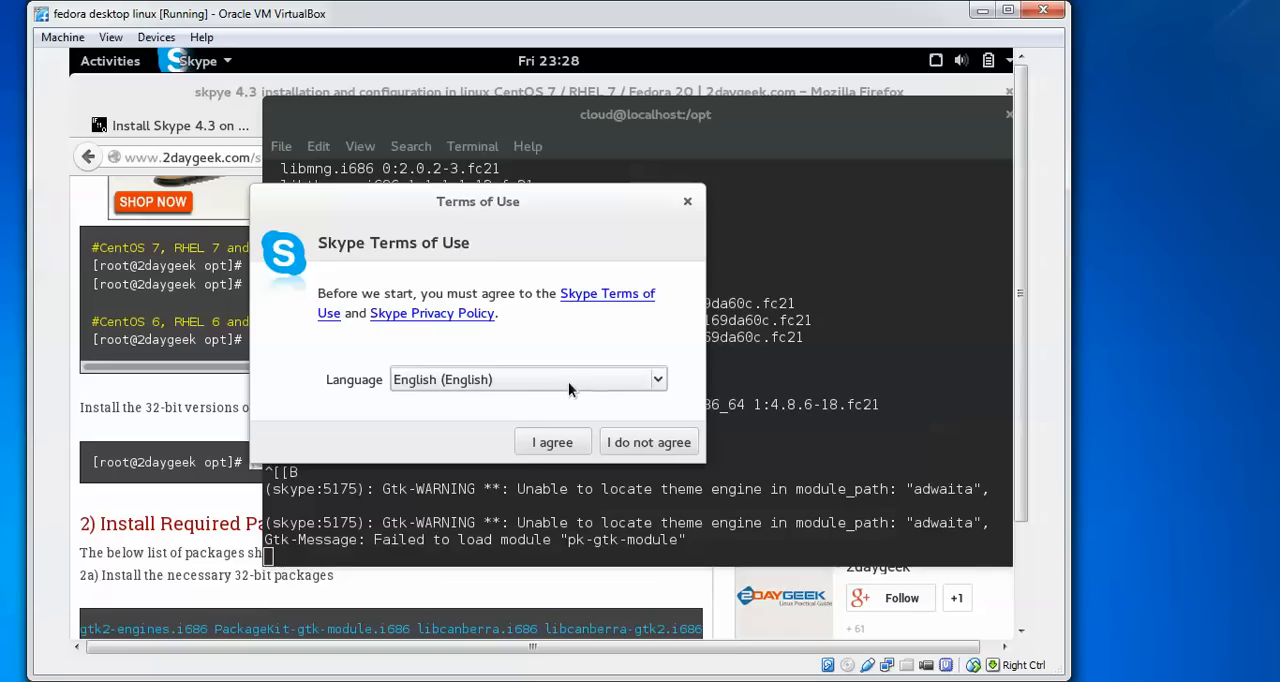
pyautogui.moveTo(552, 442)
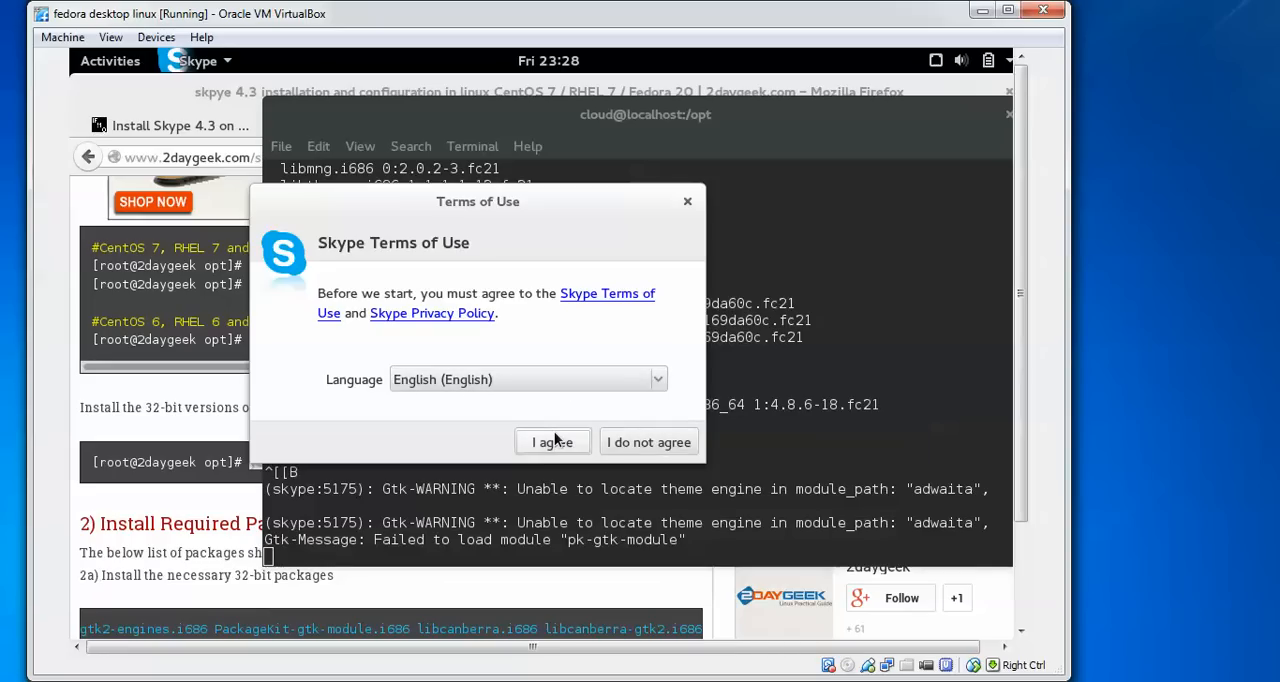
# - Agree to Skype's Terms of Use with English kept as the language
pyautogui.click(553, 442)
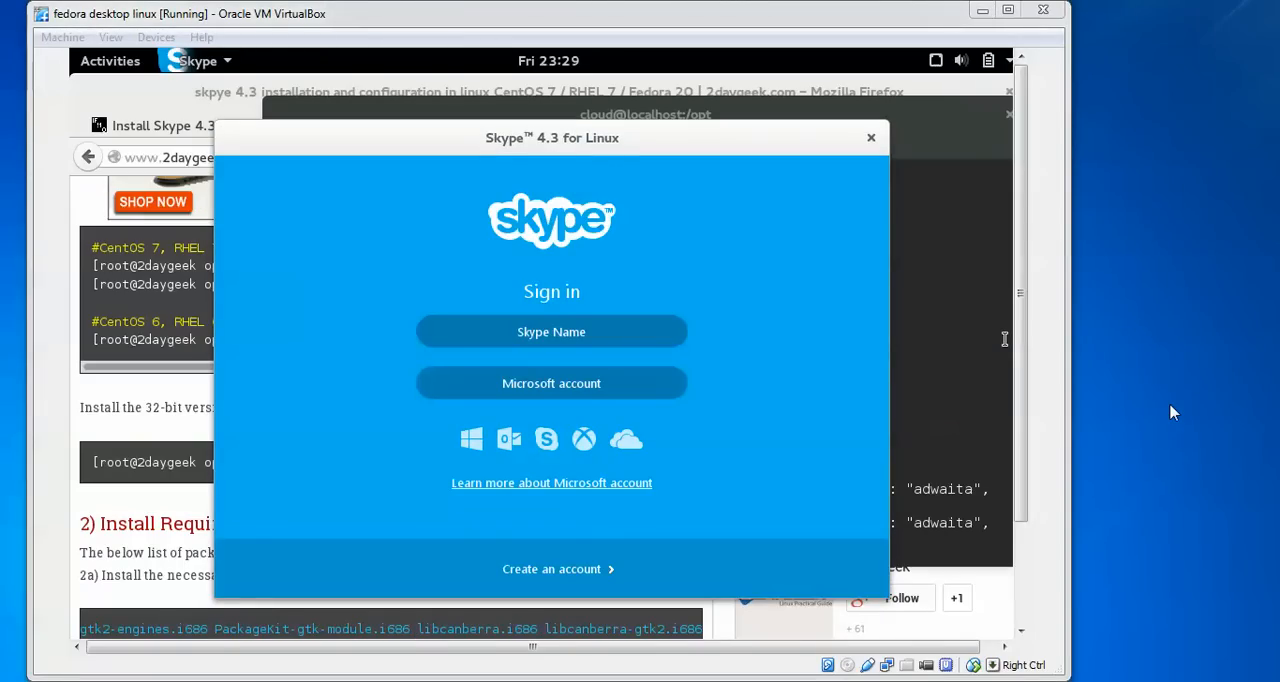
pyautogui.moveTo(743, 572)
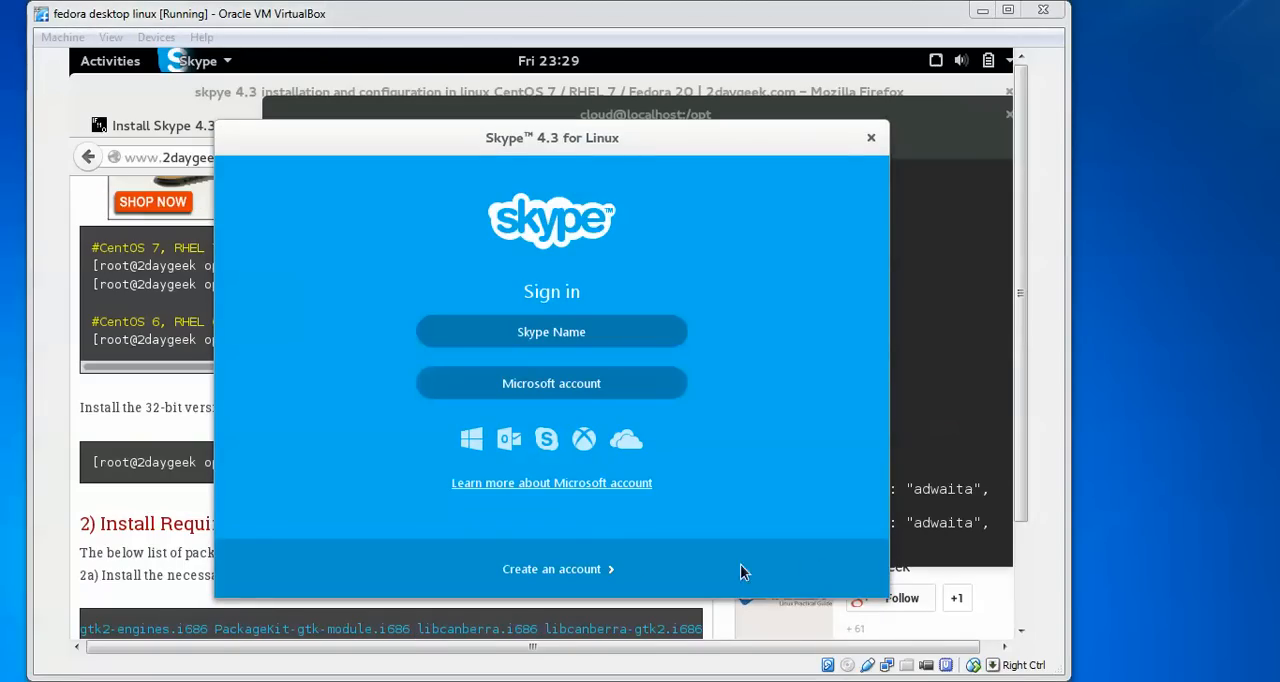
pyautogui.moveTo(1210, 558)
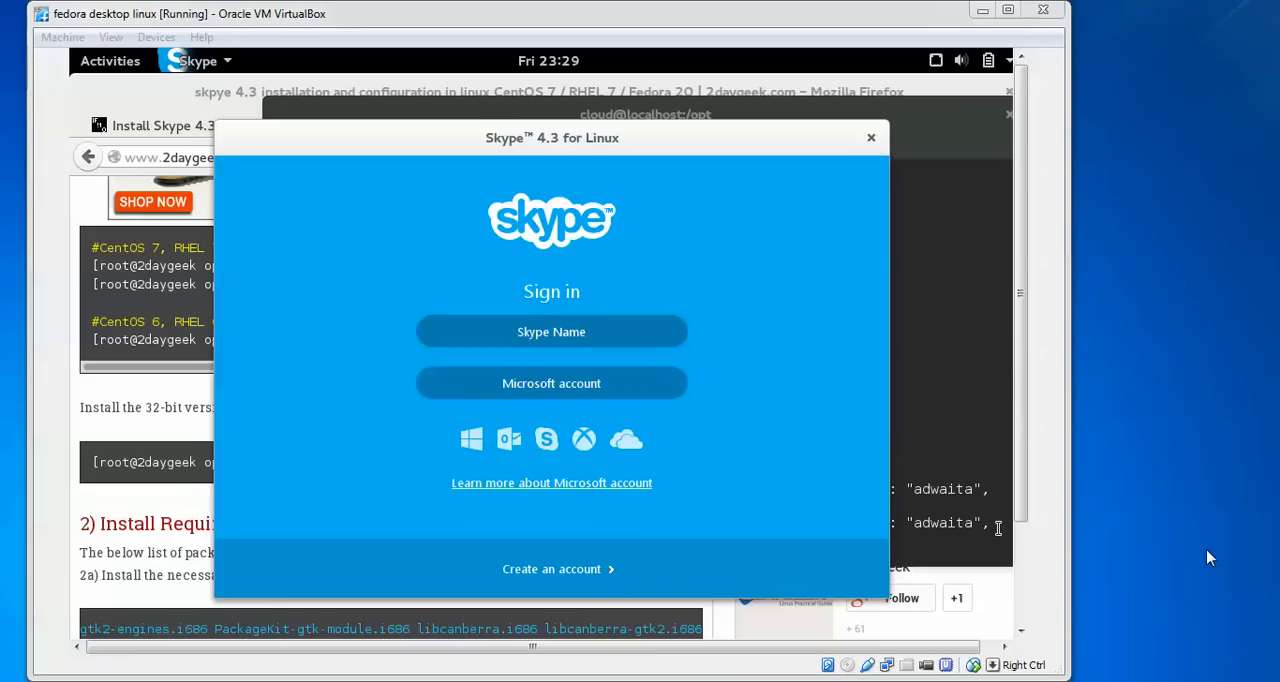
# - Sign in to Skype 4.3 using a Skype Name account and password
pyautogui.click(551, 331)
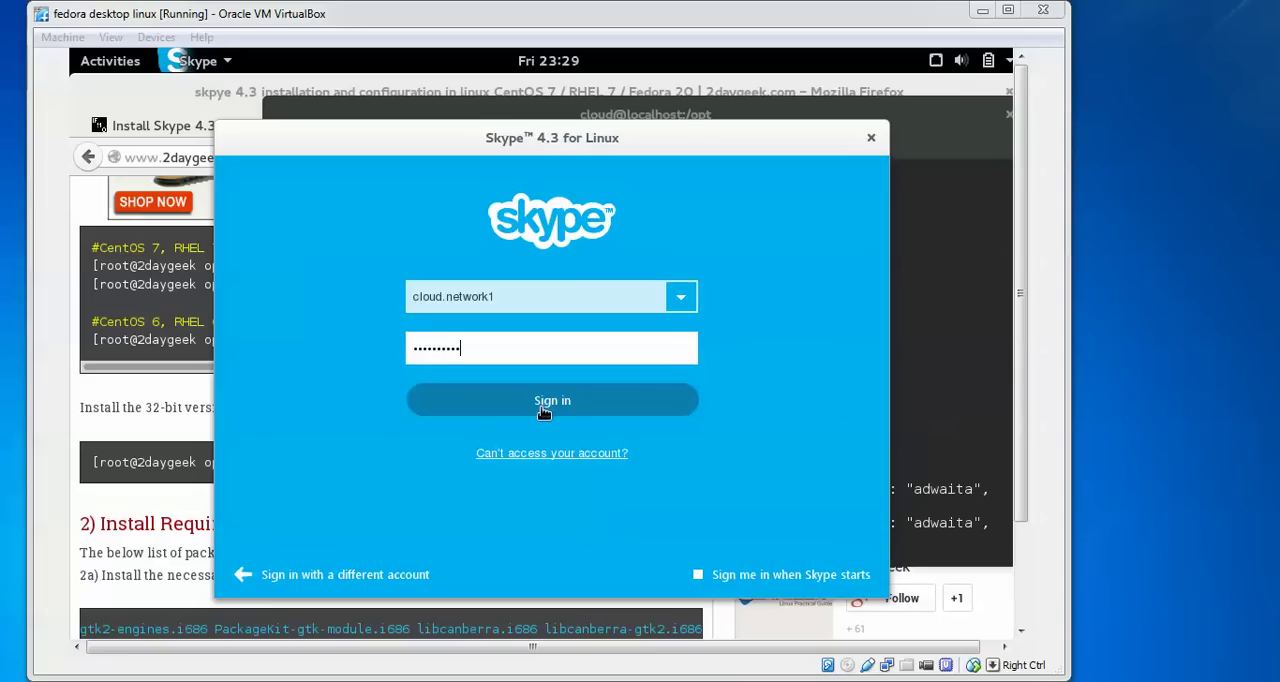
pyautogui.click(552, 400)
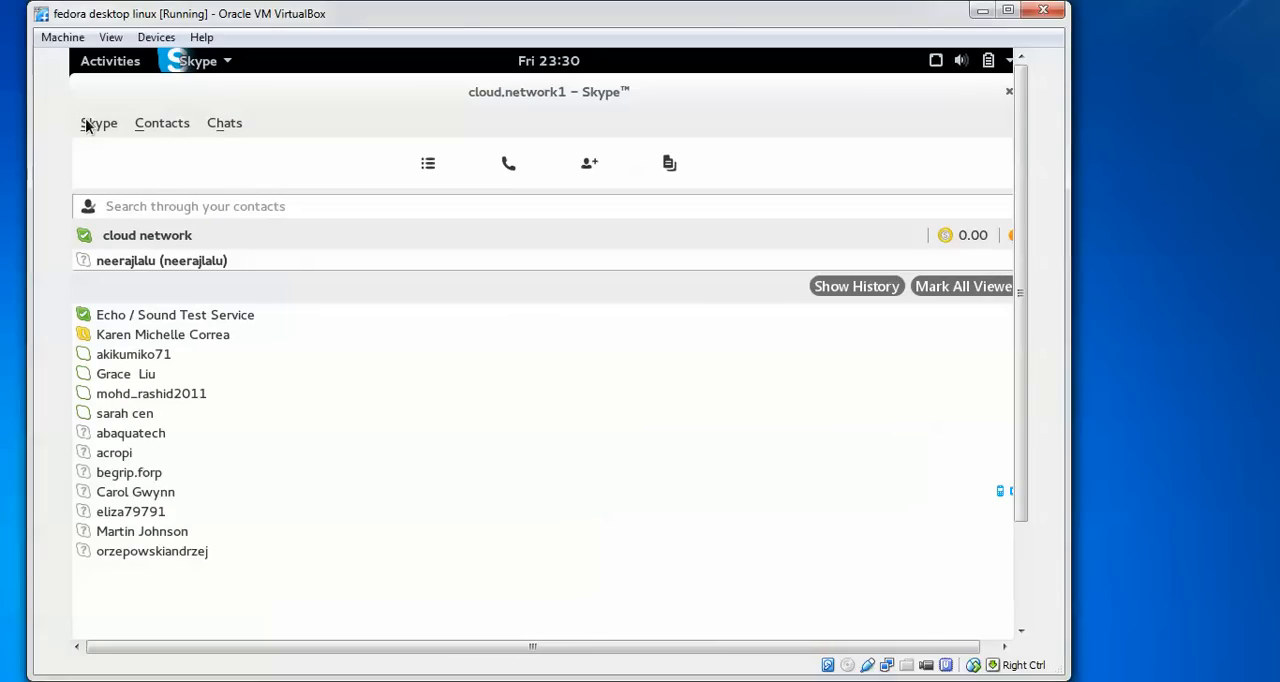
pyautogui.click(162, 122)
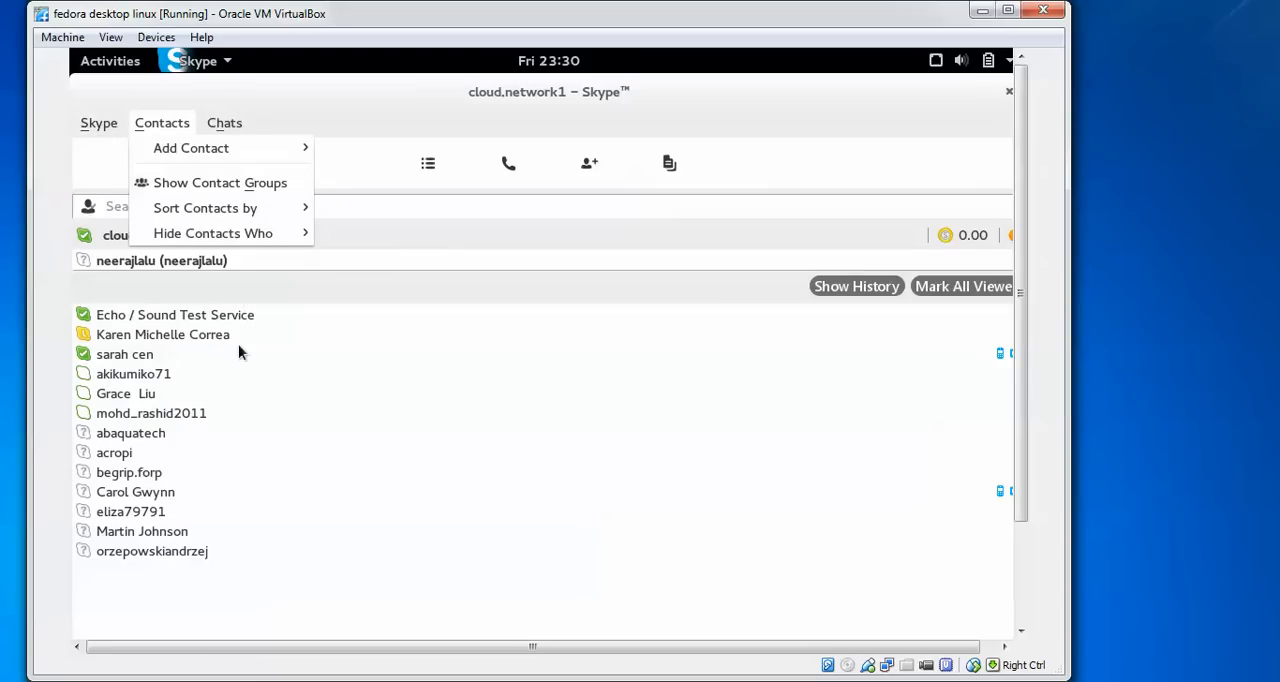
pyautogui.moveTo(716, 318)
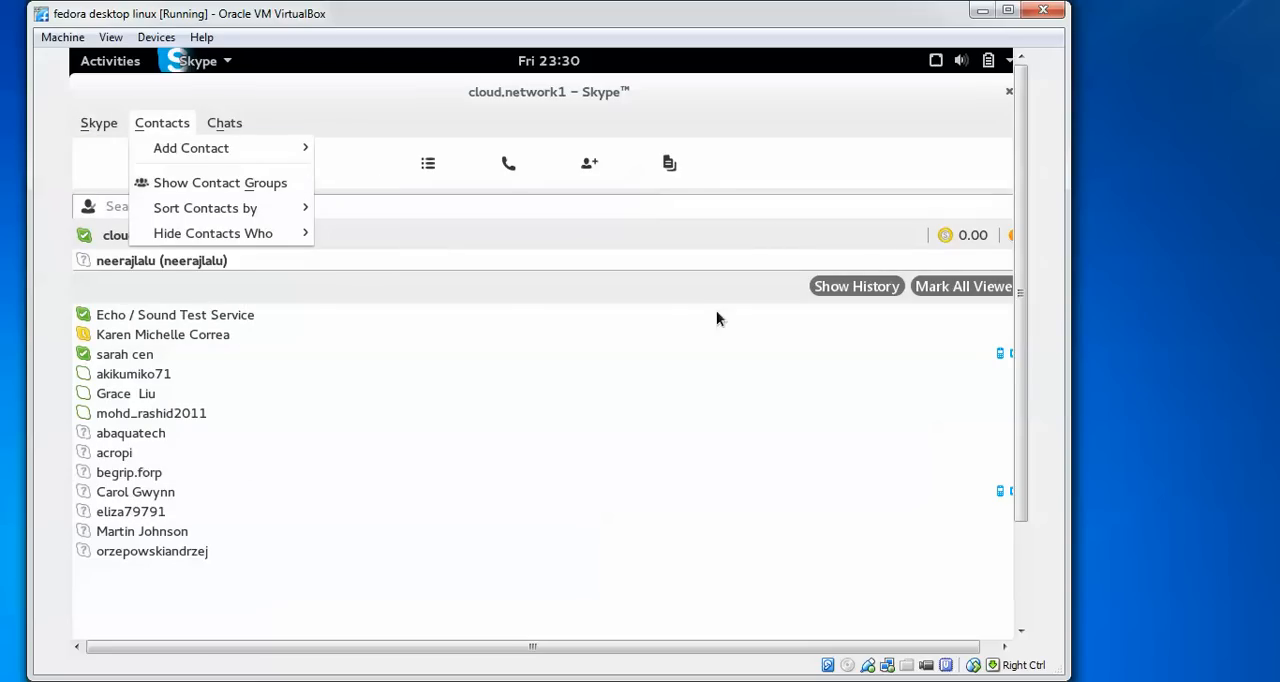
pyautogui.click(219, 182)
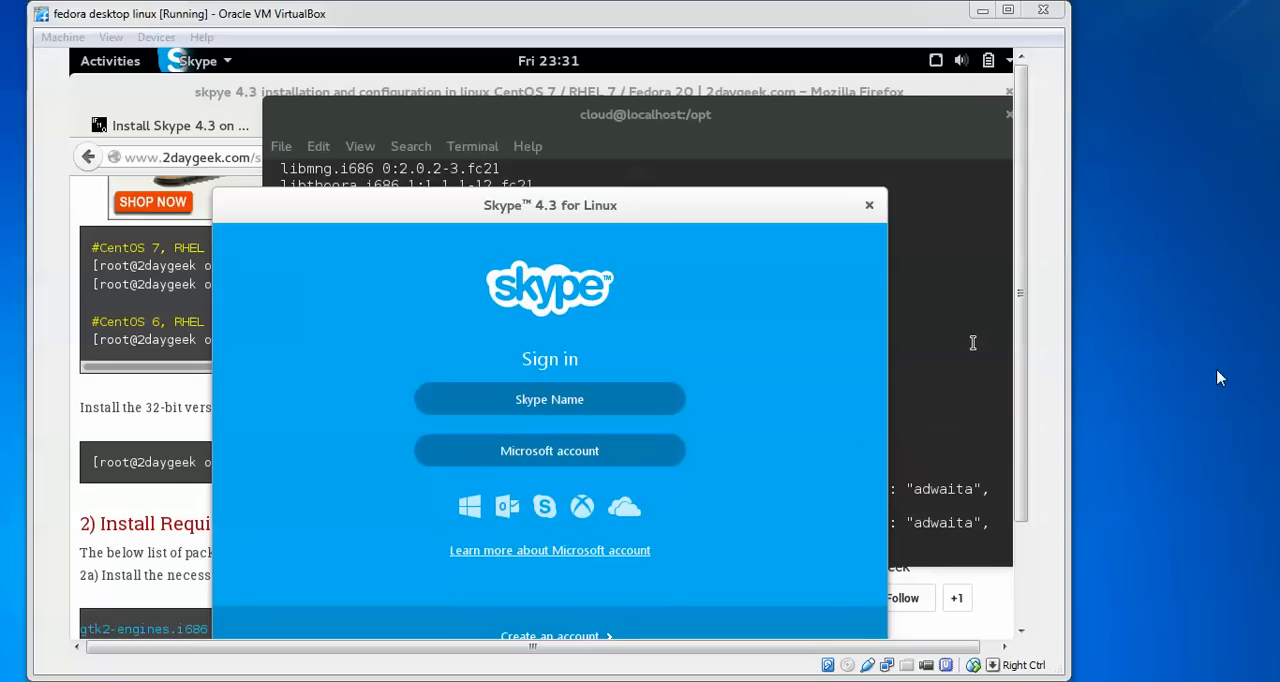
# - Search for 'skype' in the GNOME Activities overview
pyautogui.click(110, 60)
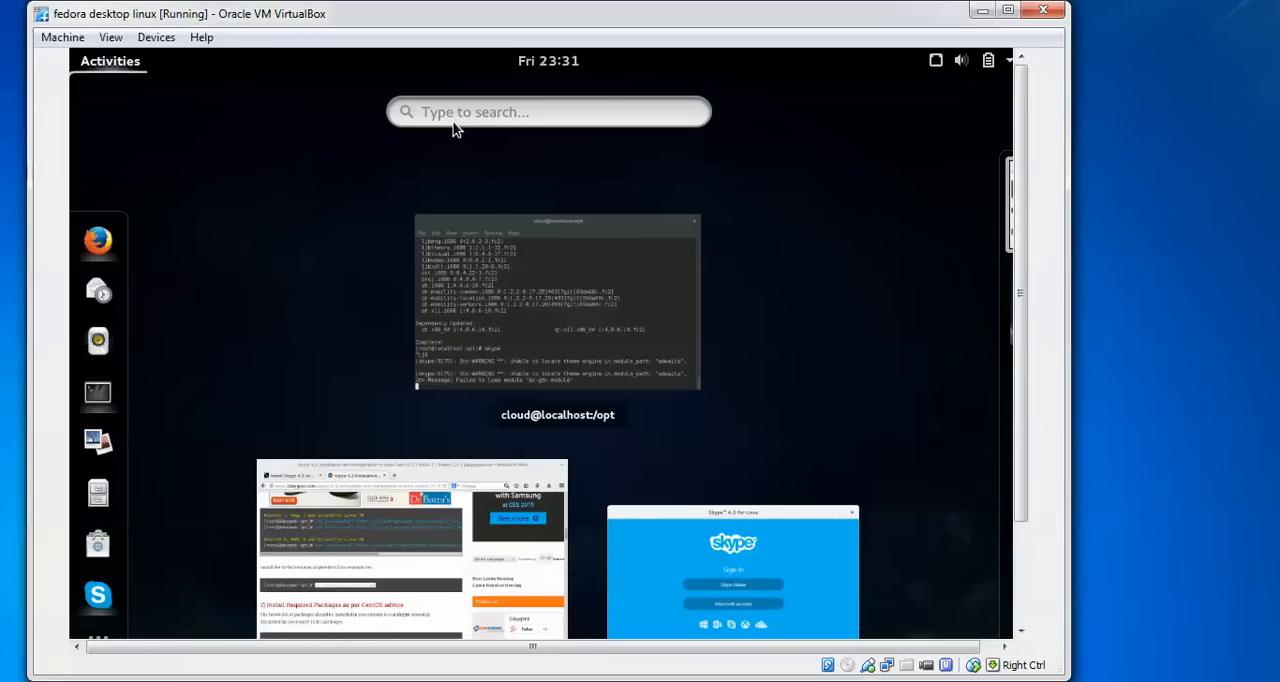
pyautogui.click(548, 111)
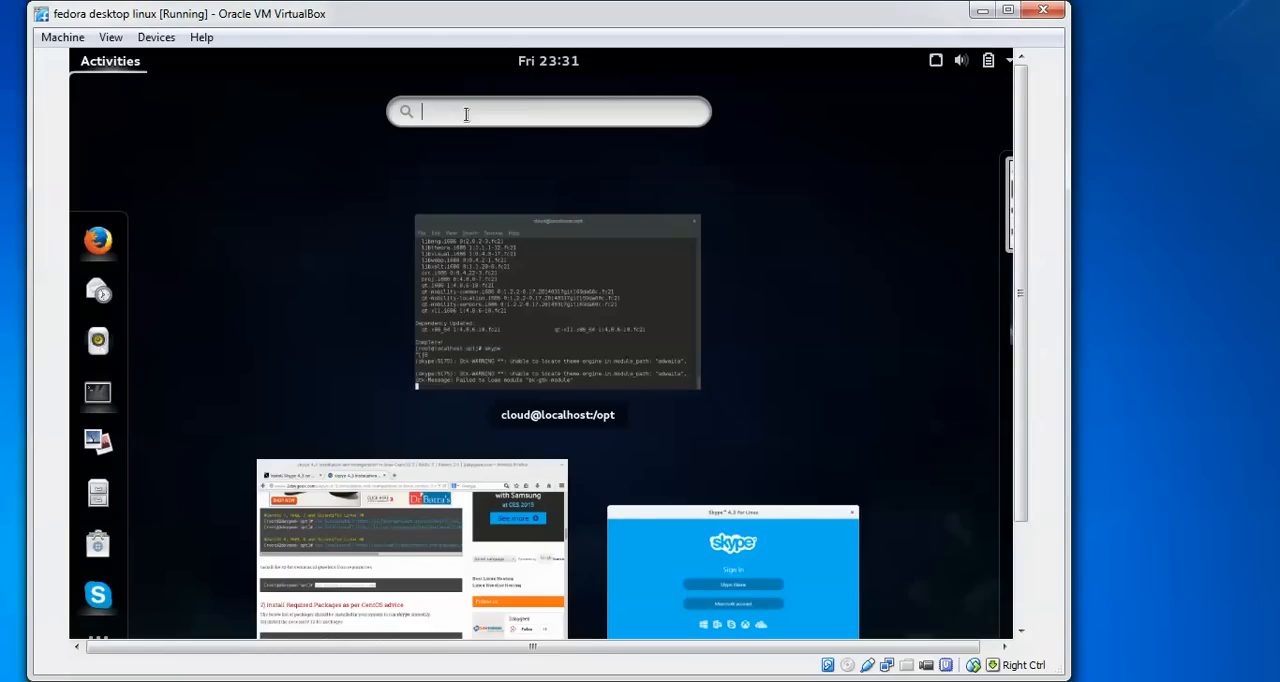
pyautogui.write('skype -second')
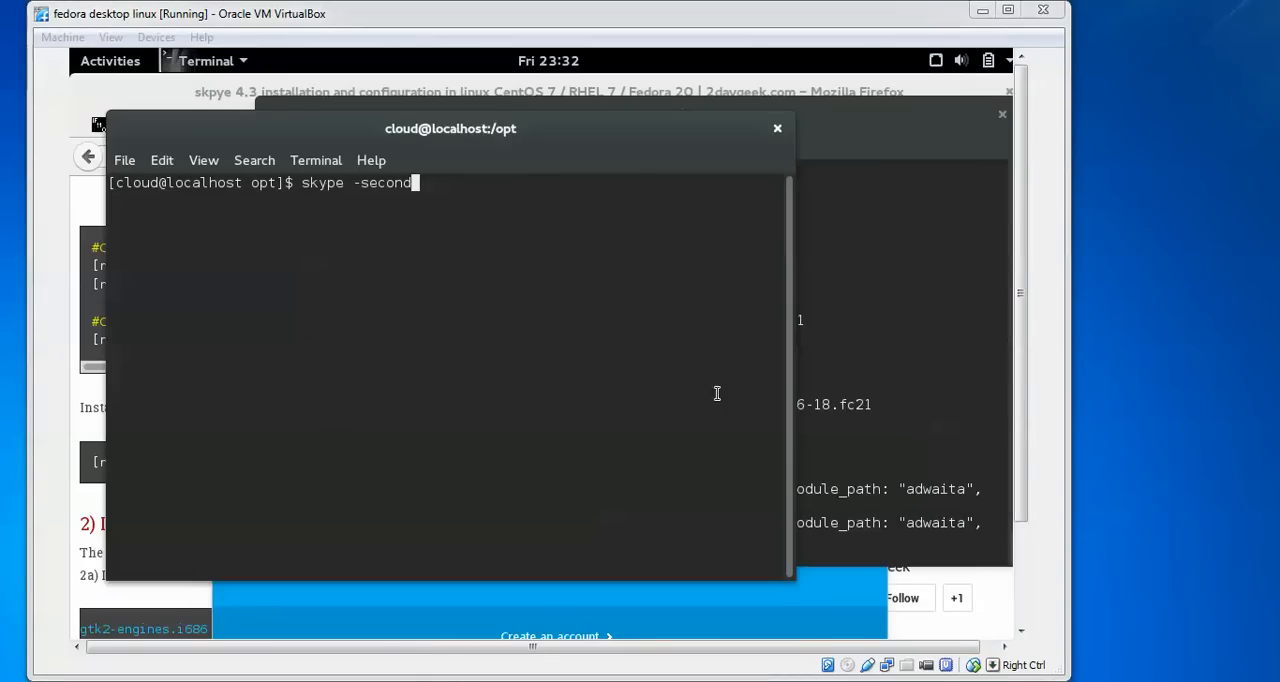
pyautogui.moveTo(554, 321)
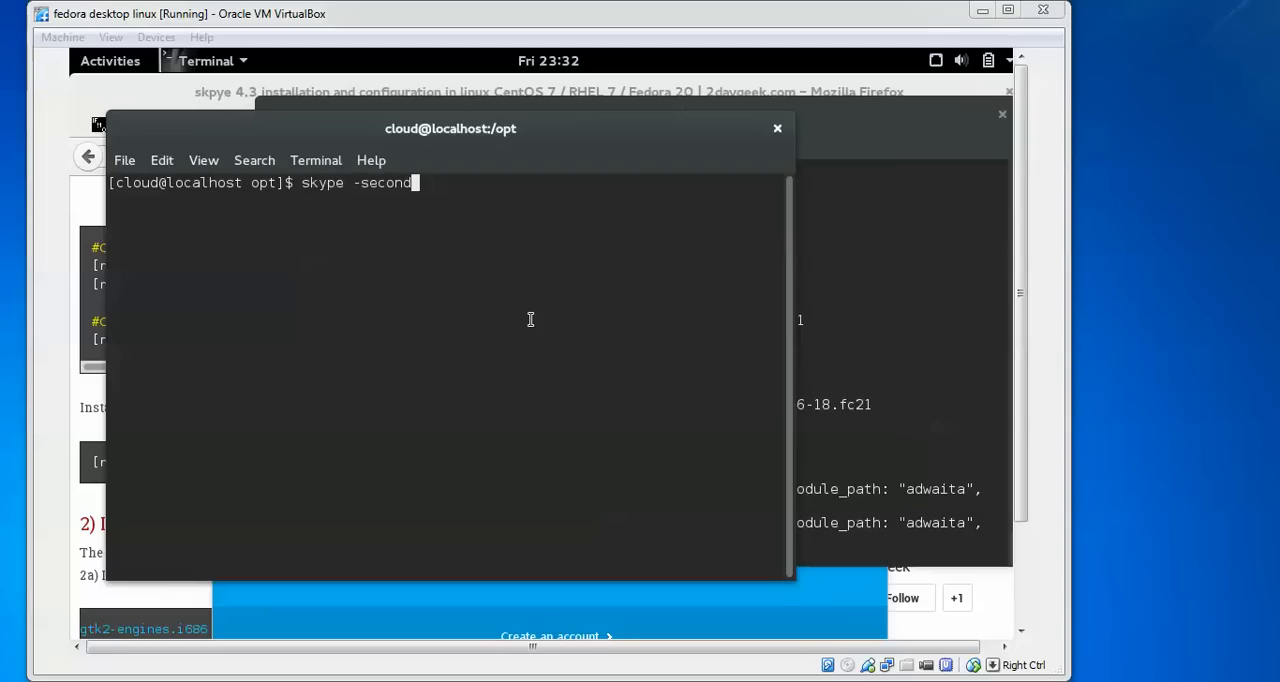
pyautogui.moveTo(765, 303)
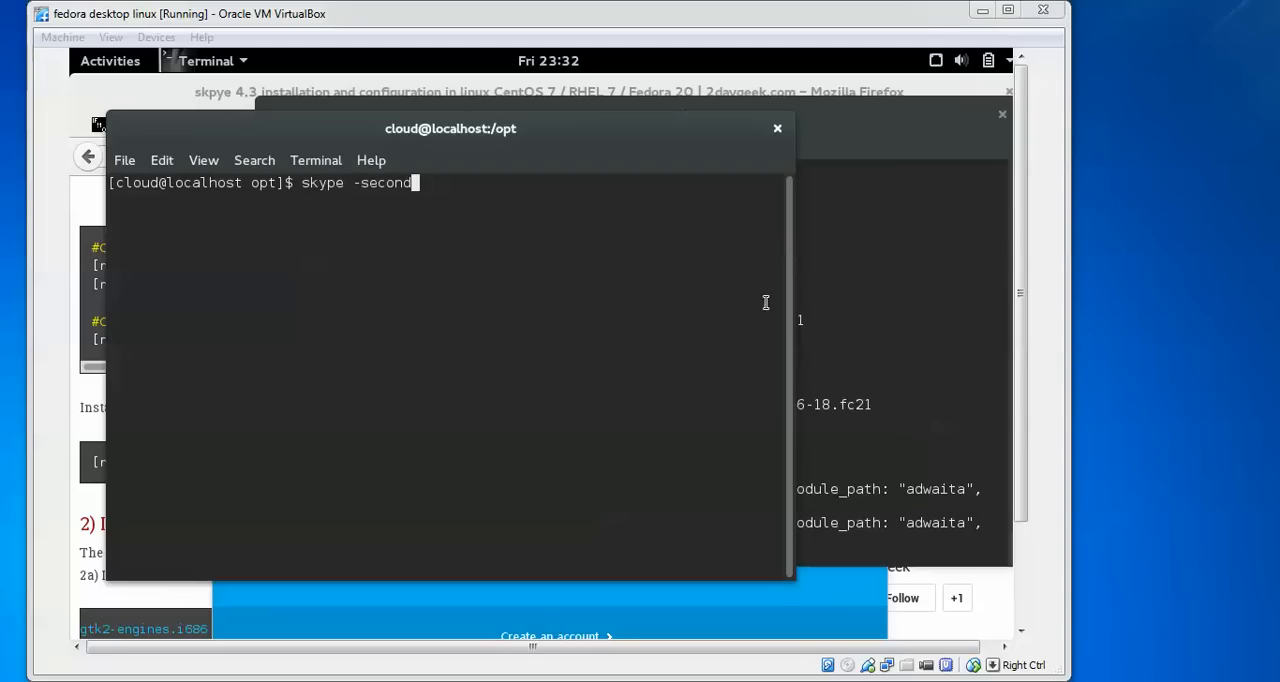